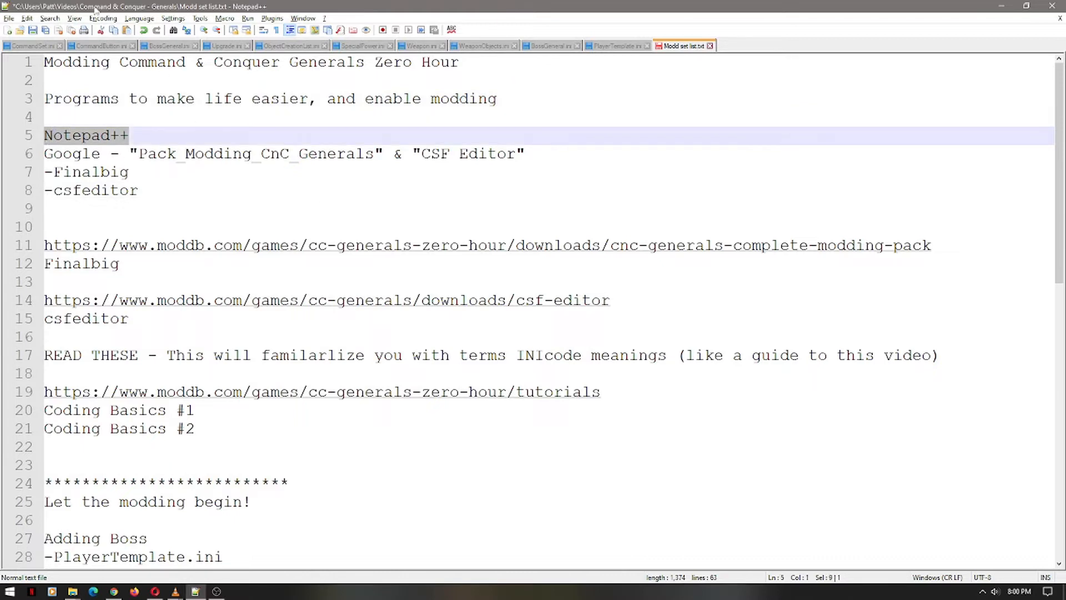
pyautogui.moveTo(196, 145)
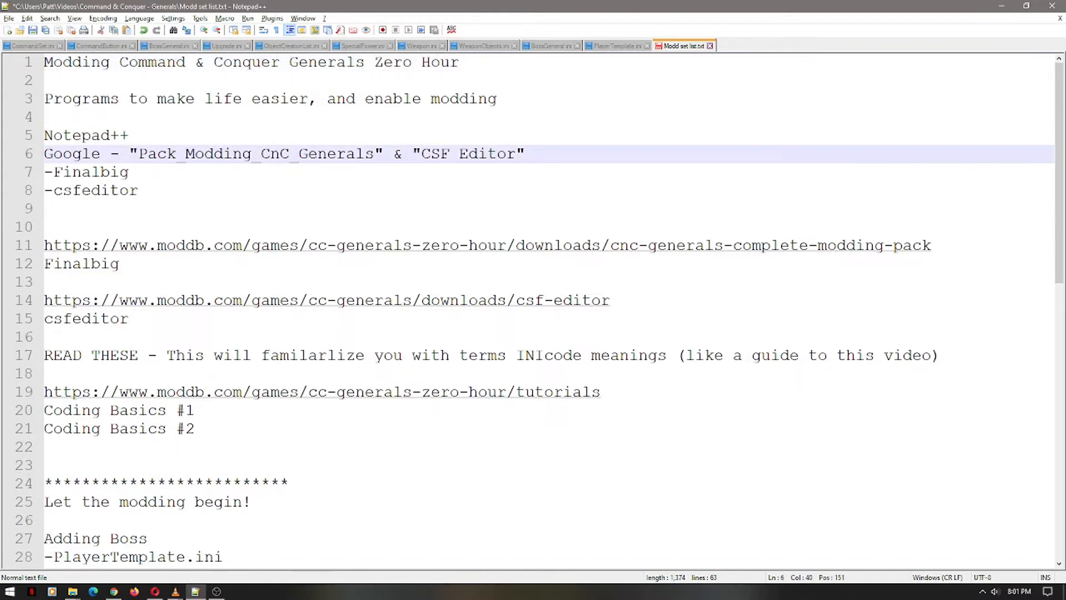
# - Launch the FinalBIG application from the finalbig040b folder of the modding pack
pyautogui.doubleClick(92, 171)
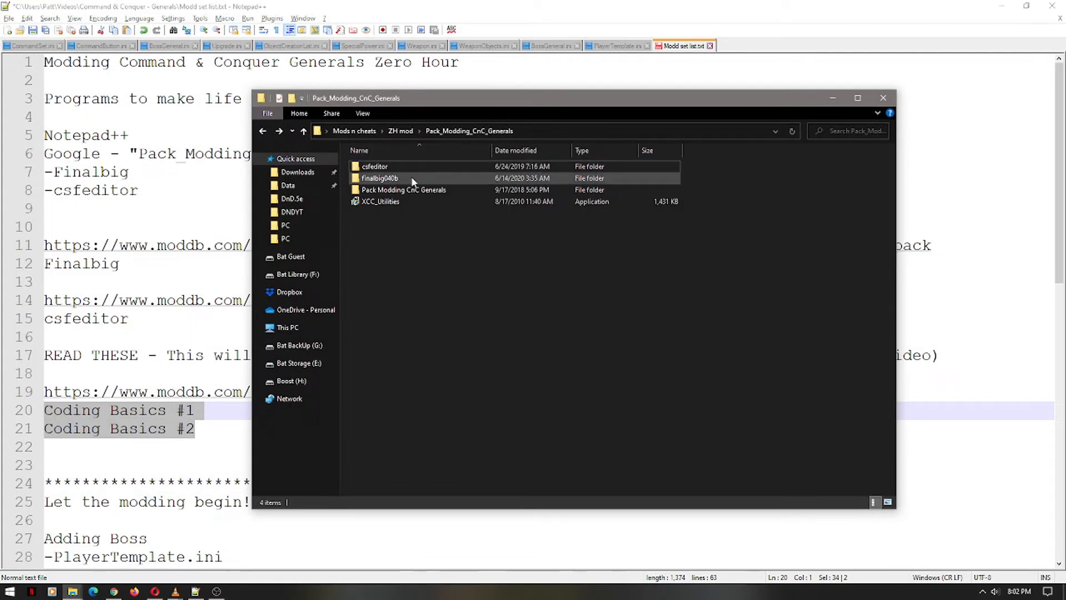
pyautogui.doubleClick(379, 177)
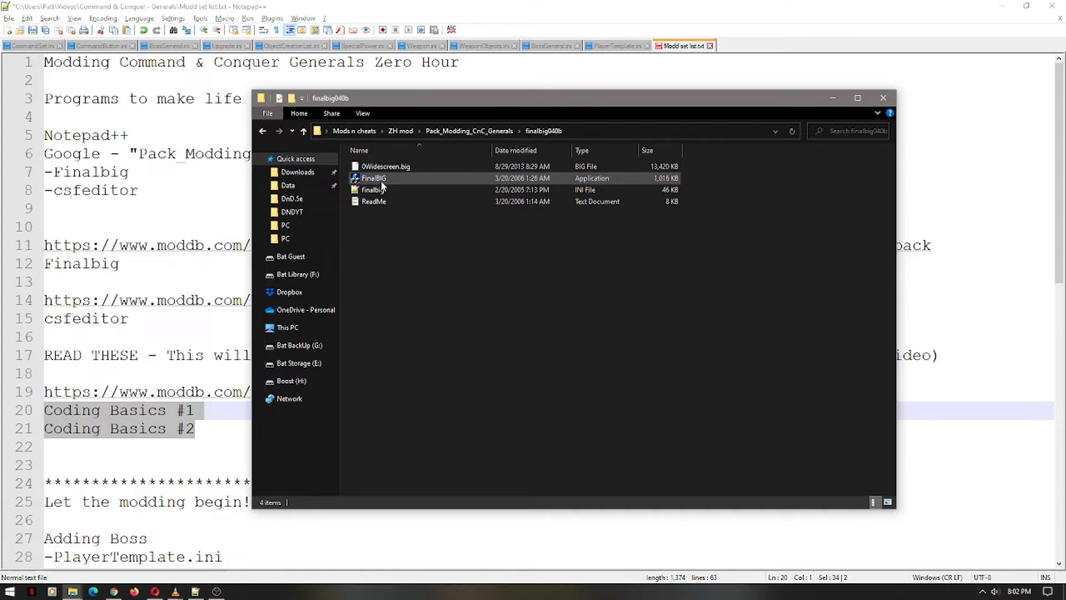
pyautogui.doubleClick(373, 178)
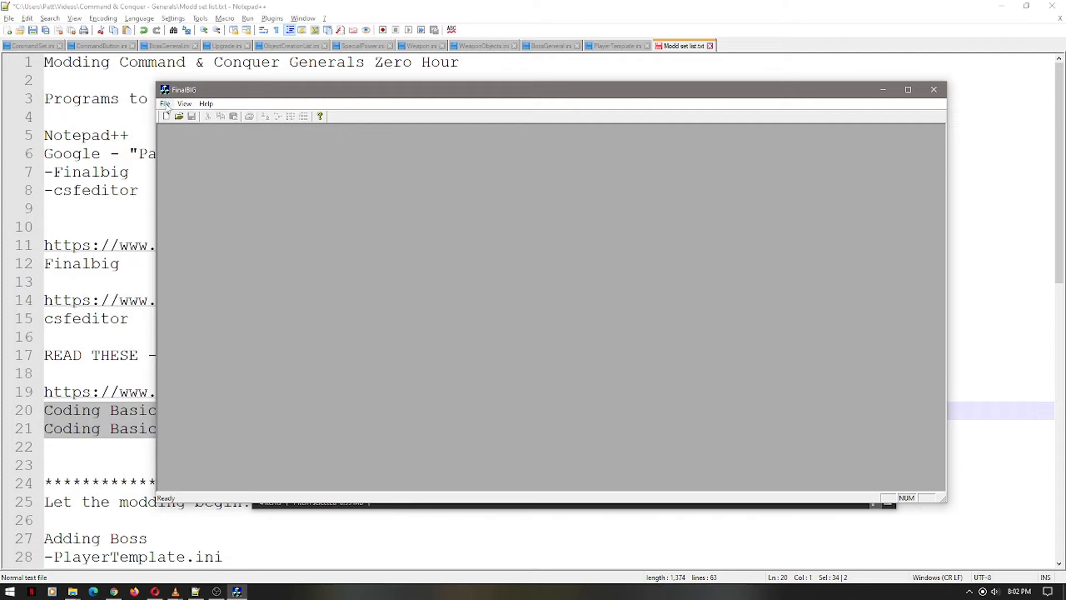
# - Start File > Open and browse via Look in to the installed Command & Conquer games folder
pyautogui.click(164, 104)
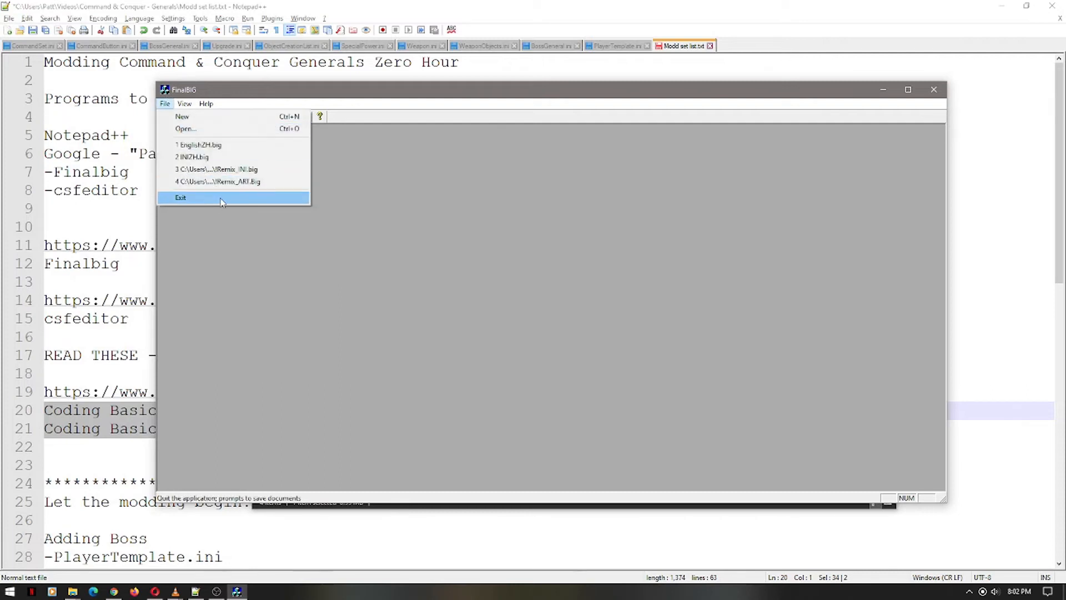
pyautogui.moveTo(201, 156)
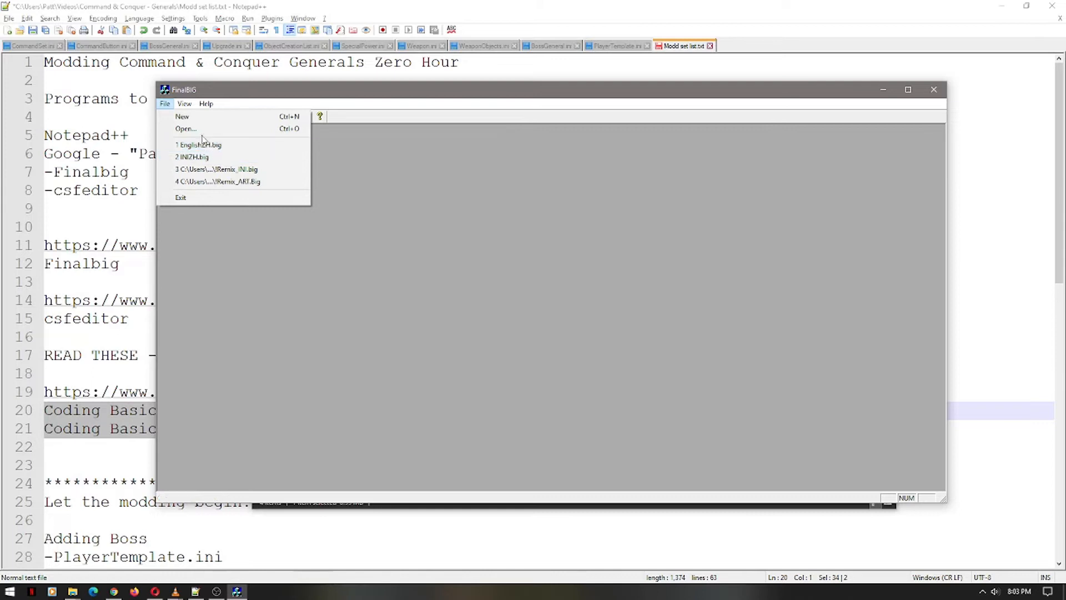
pyautogui.click(185, 129)
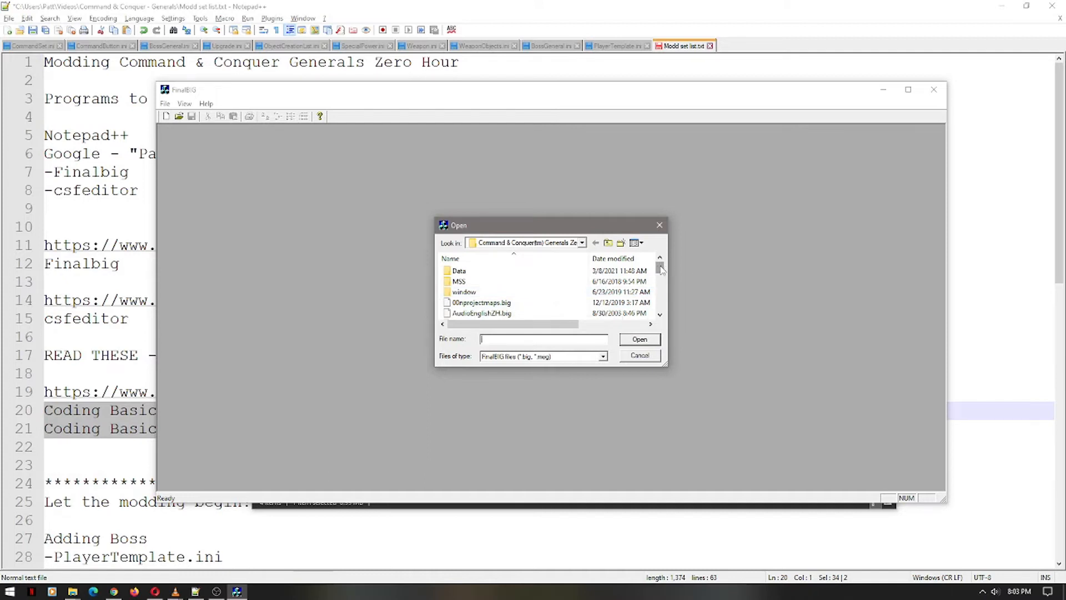
pyautogui.scroll(-3)
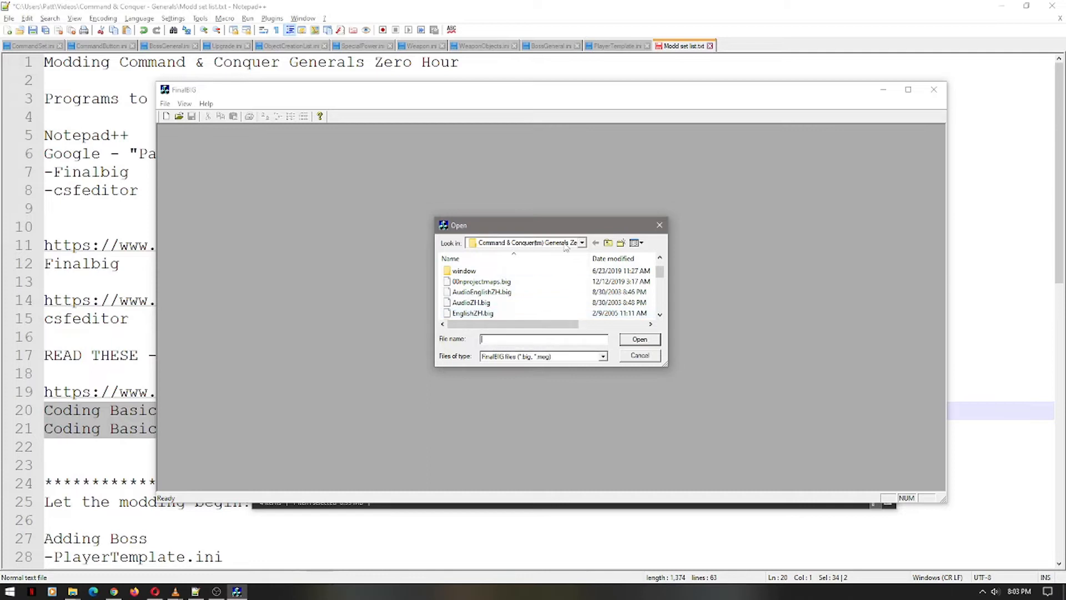
pyautogui.moveTo(892, 224)
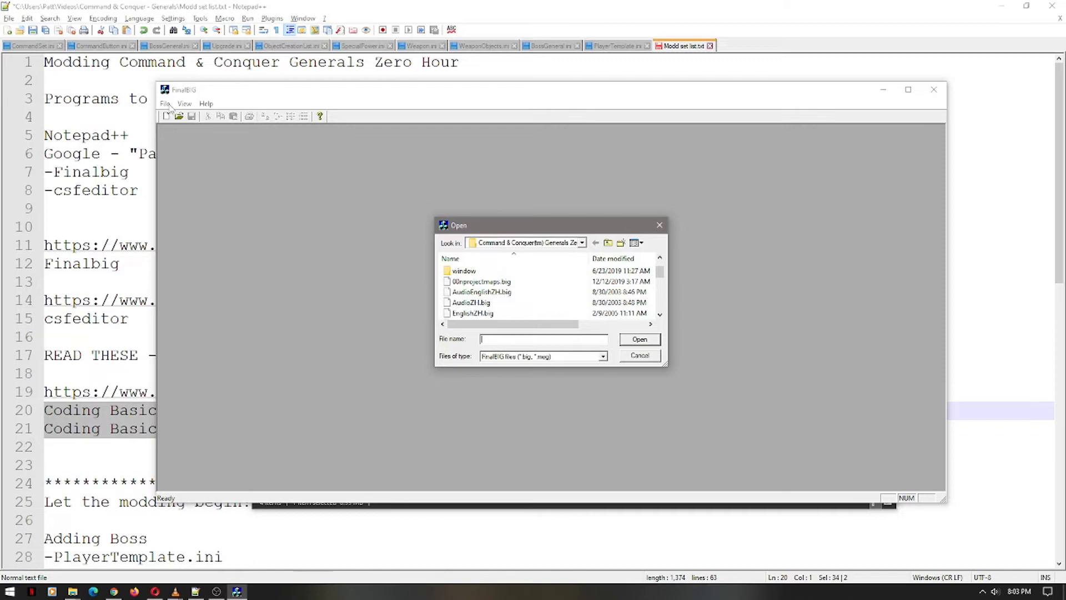
pyautogui.click(637, 355)
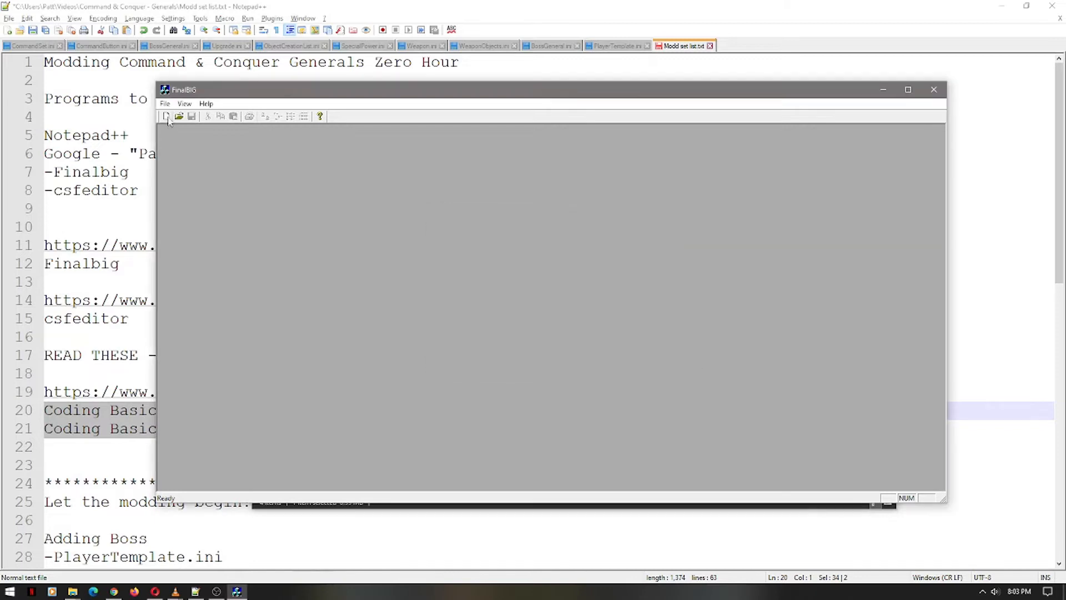
pyautogui.click(179, 116)
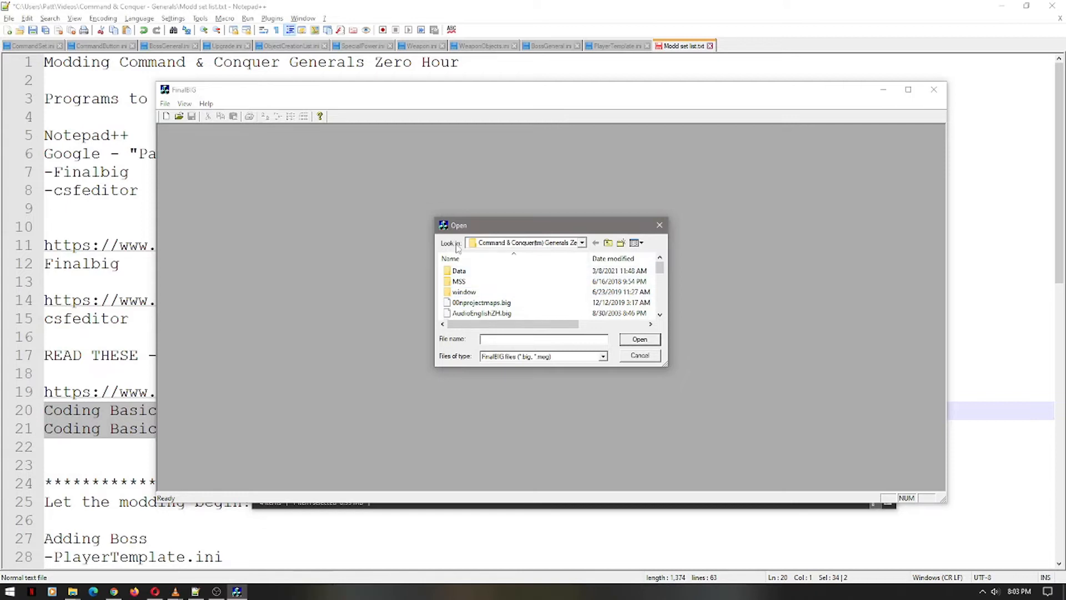
pyautogui.click(526, 243)
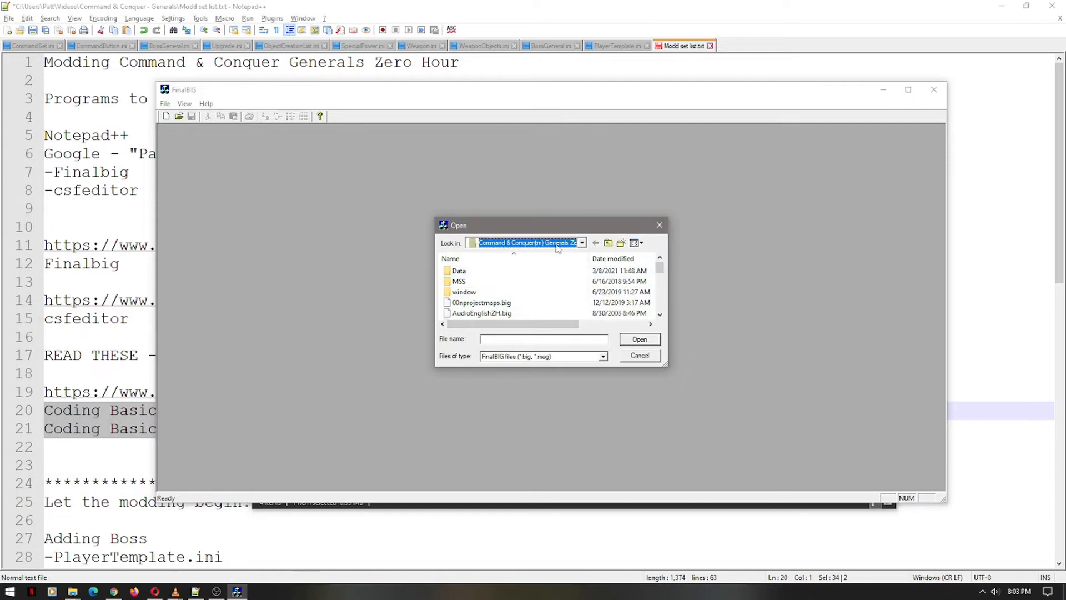
pyautogui.click(580, 243)
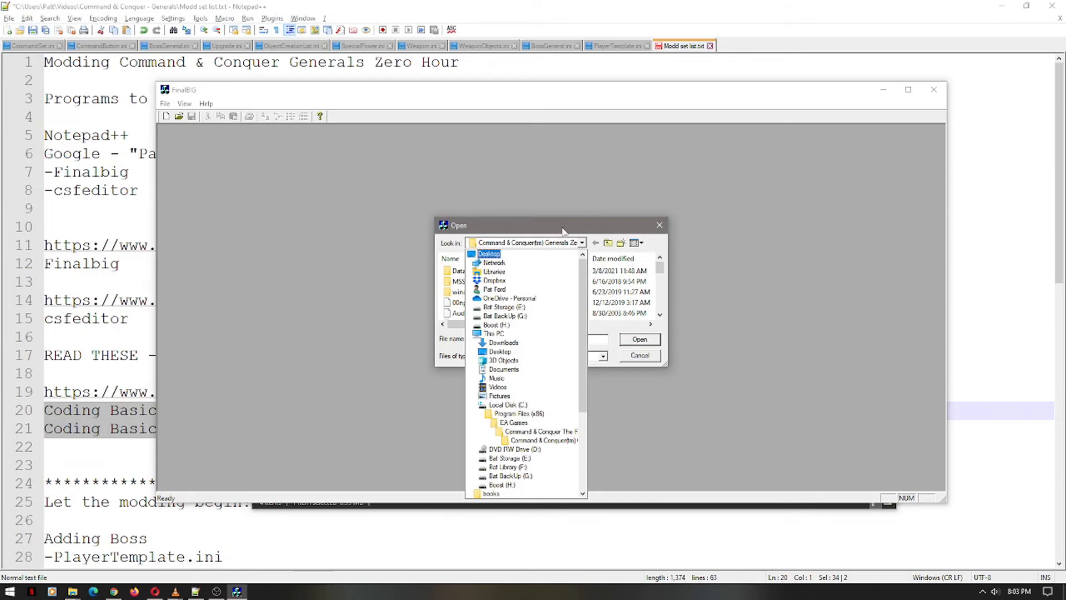
pyautogui.click(507, 404)
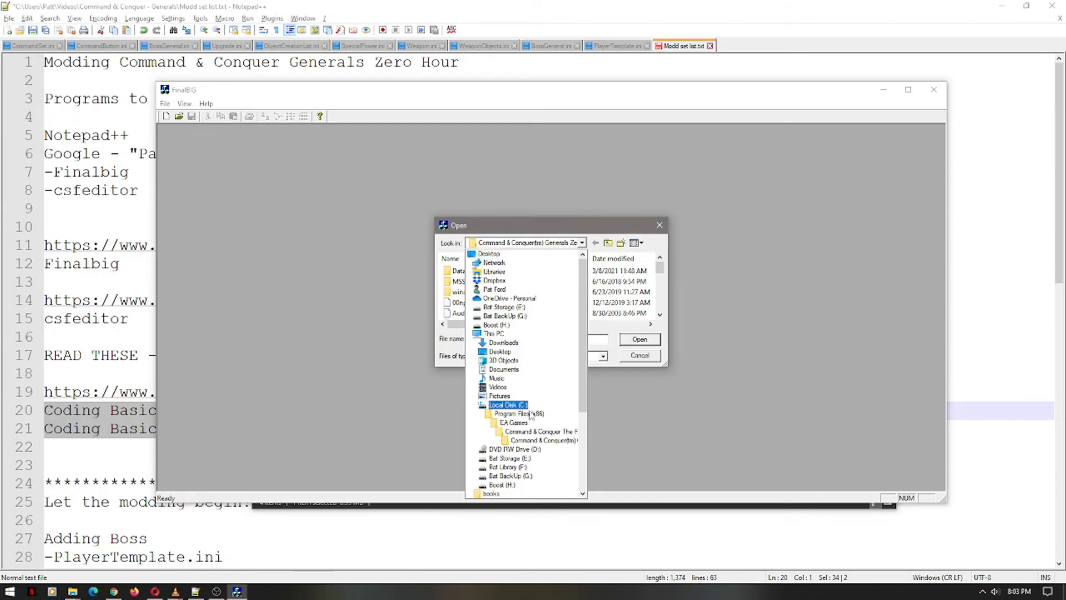
pyautogui.click(519, 413)
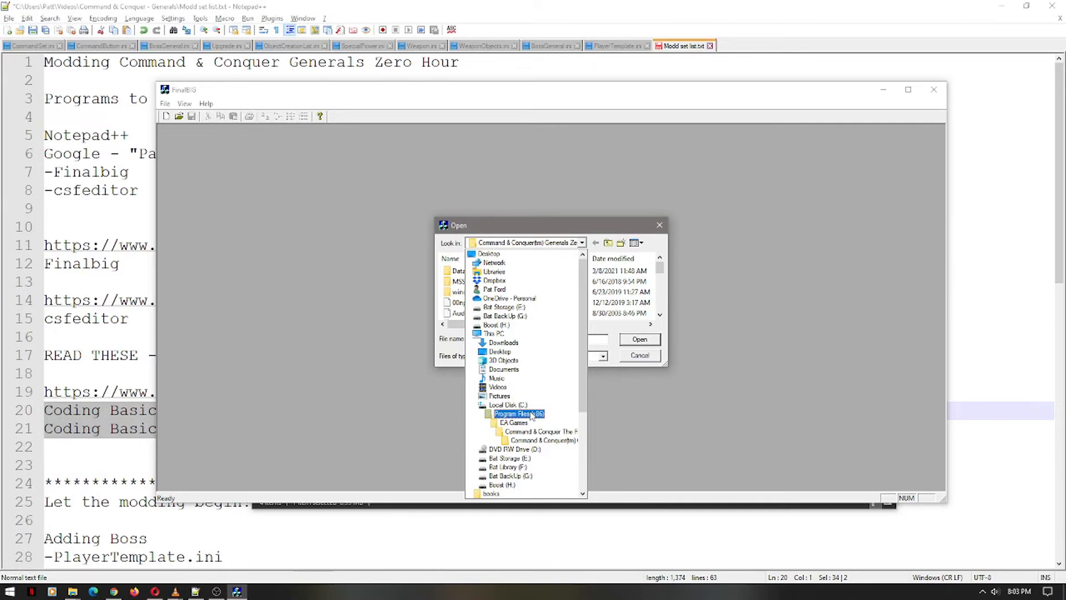
pyautogui.moveTo(531, 416)
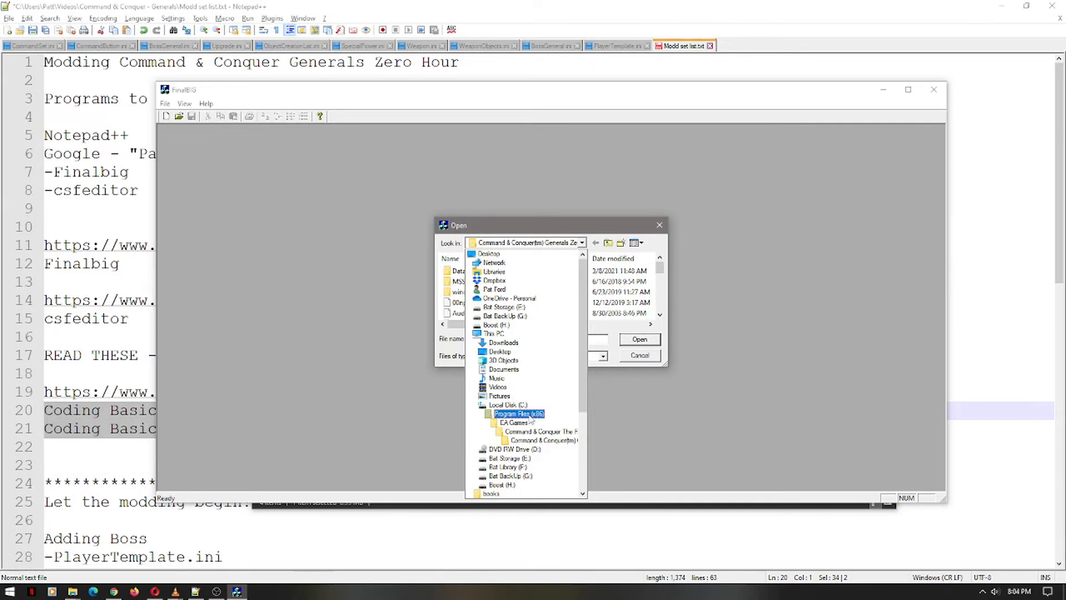
pyautogui.click(539, 431)
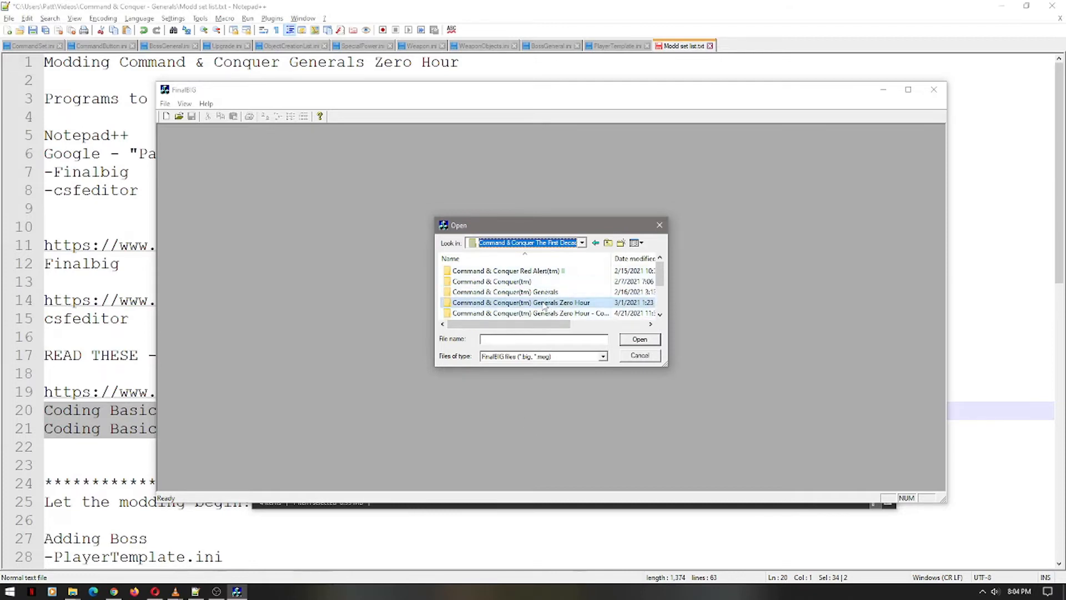
# - In the Generals Zero Hour folder, select INIZH.big (not EnglishZH.big) and load the archive
pyautogui.doubleClick(520, 302)
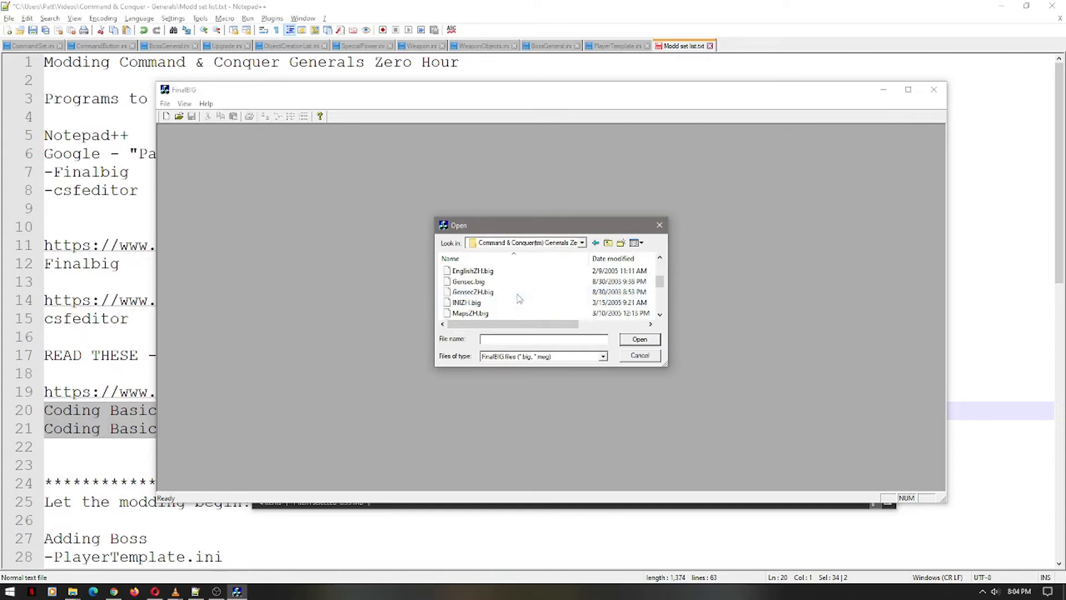
pyautogui.click(466, 302)
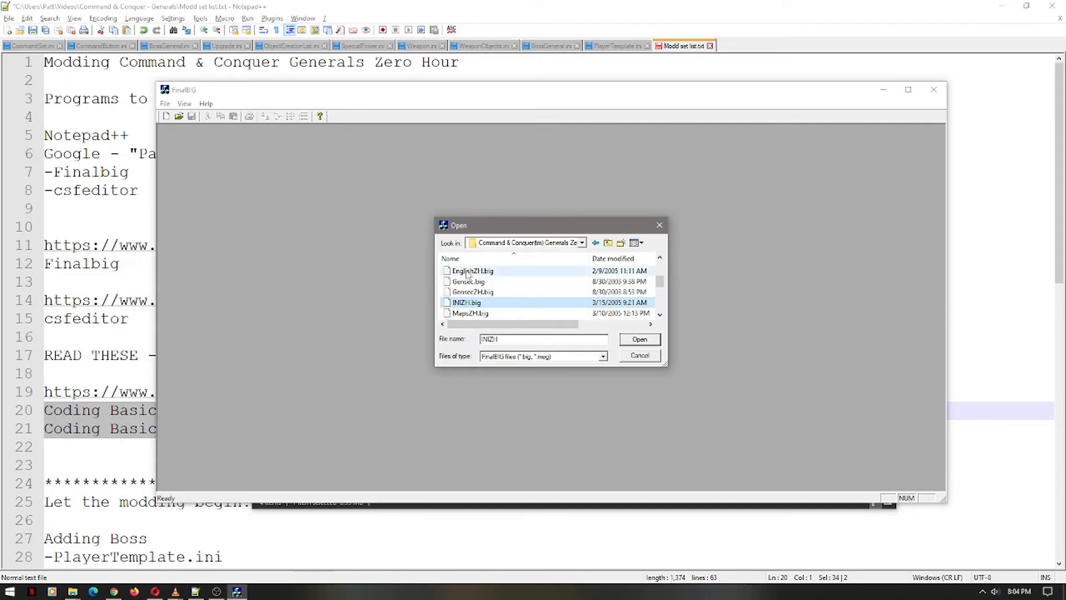
pyautogui.click(470, 271)
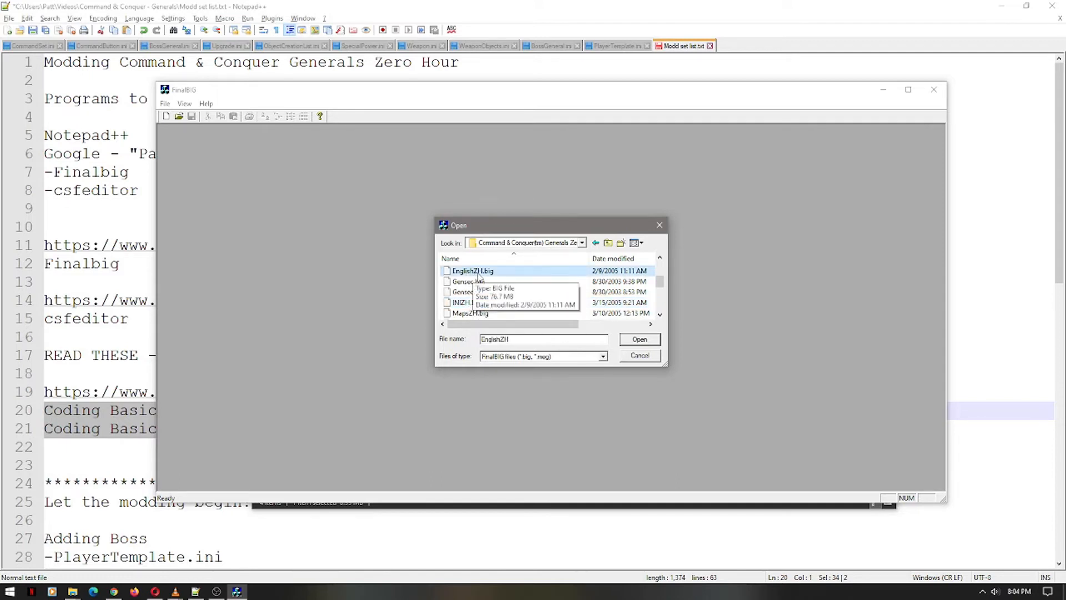
pyautogui.click(468, 302)
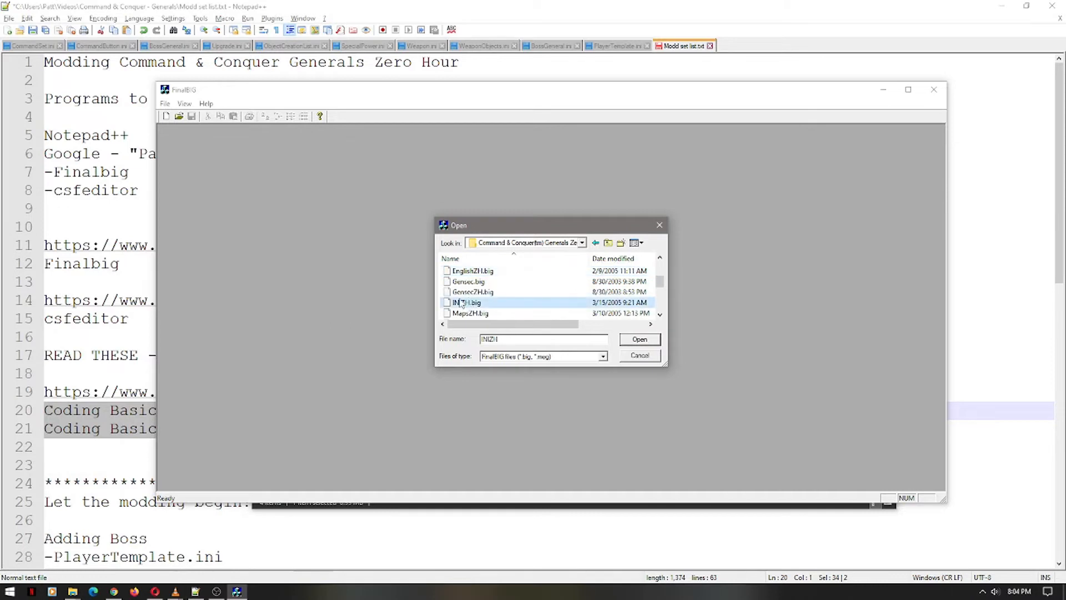
pyautogui.click(637, 338)
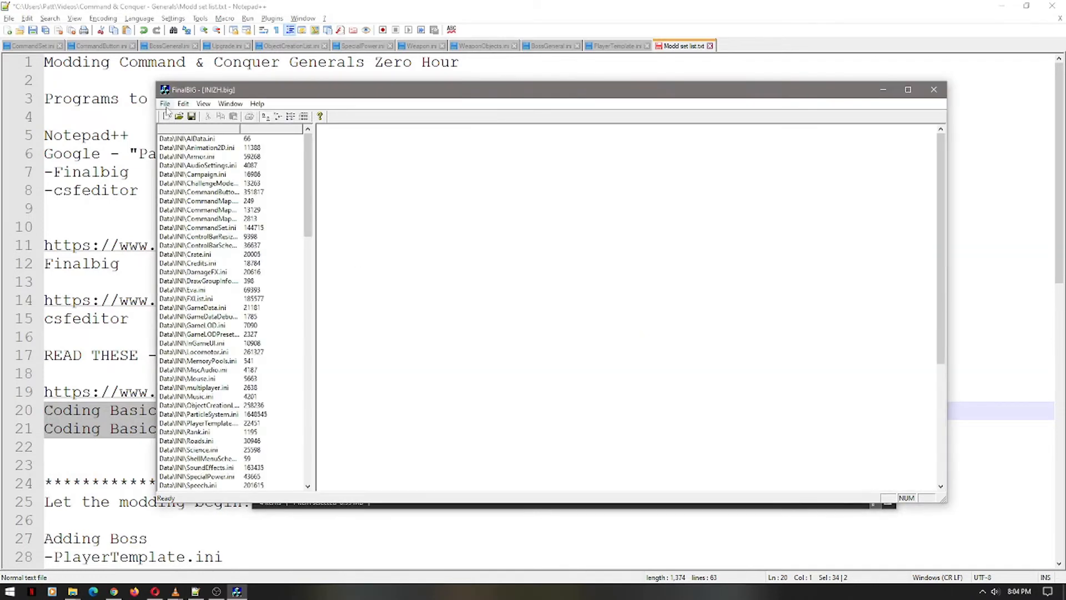
# - Bring up Edit > Extract All for the archive, then decline extracting it
pyautogui.click(182, 104)
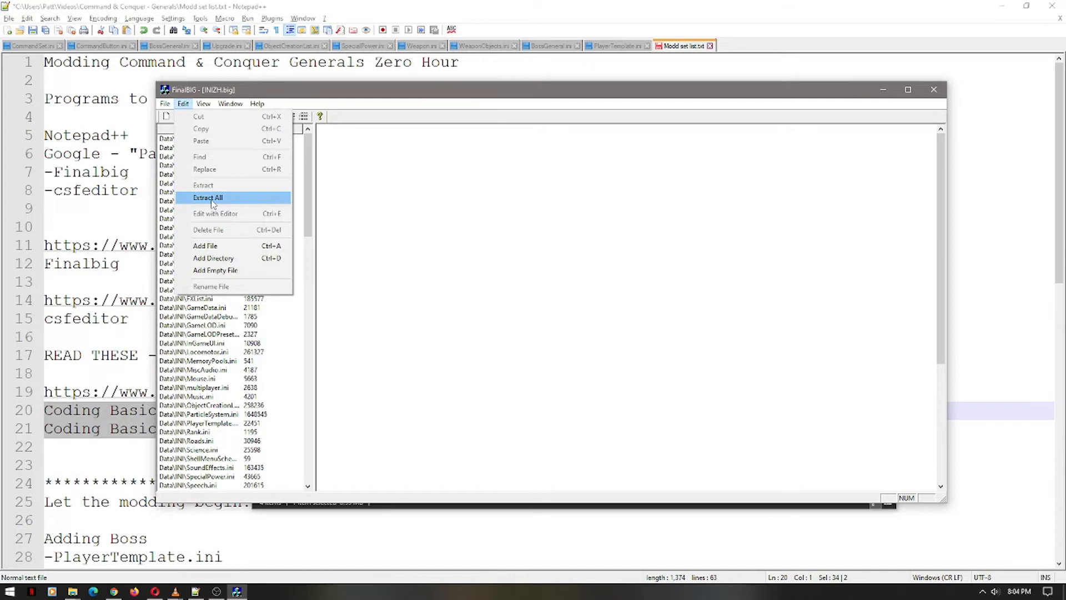
pyautogui.click(207, 198)
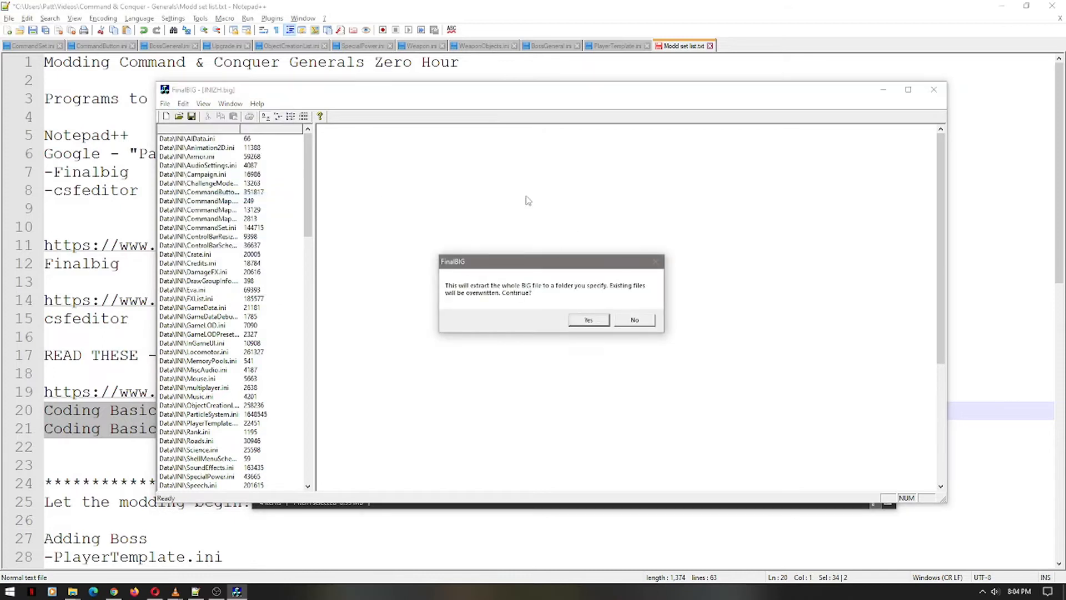
pyautogui.moveTo(658, 312)
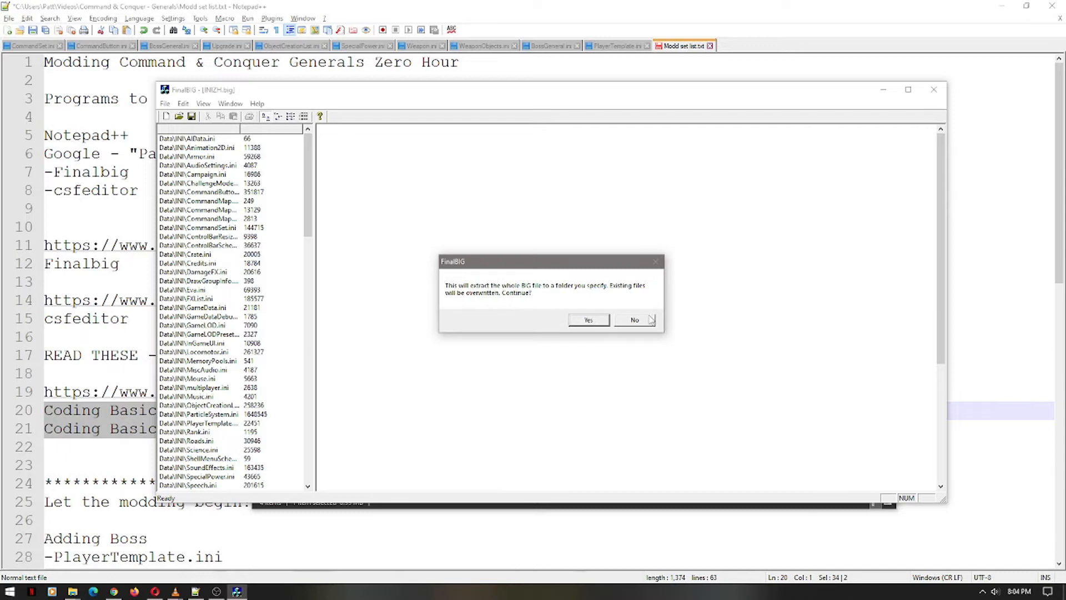
pyautogui.click(633, 320)
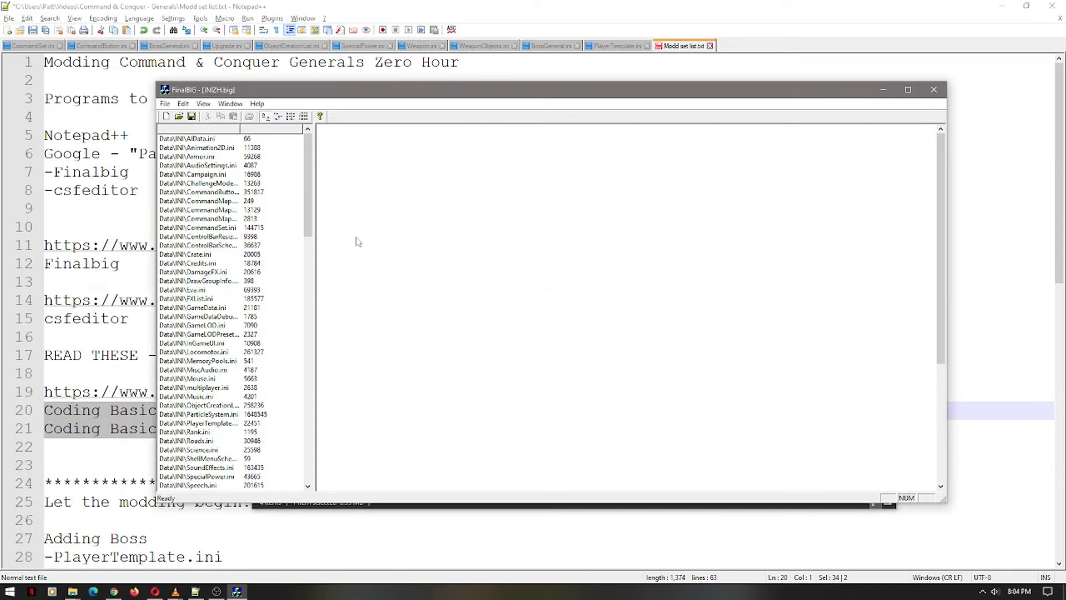
# - Browse the Open dialog's .big files, selecting MapsZH.big and TexturesZH.big in turn
pyautogui.click(164, 103)
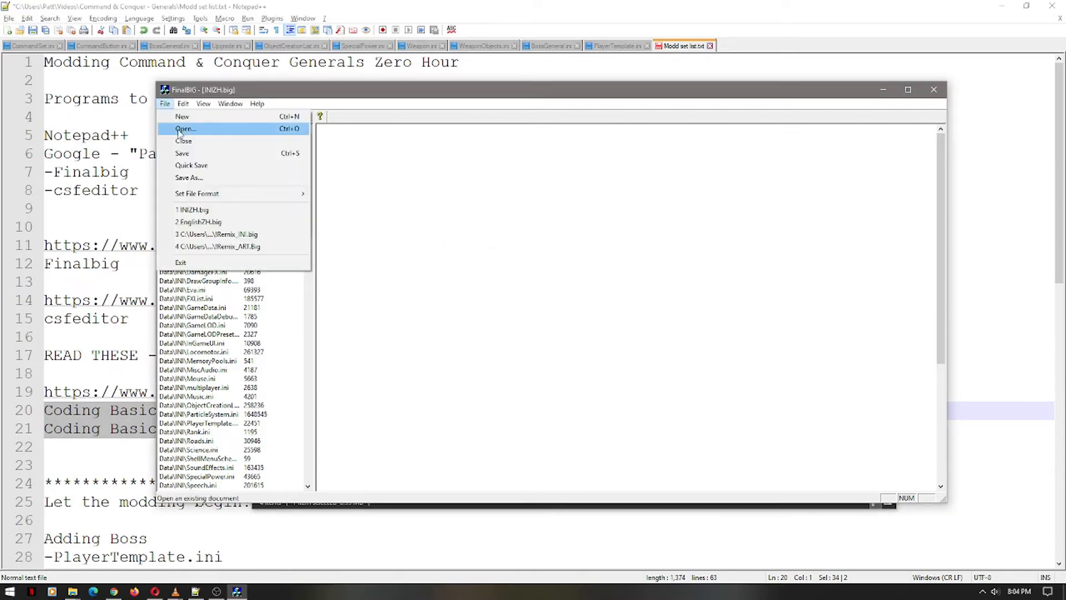
pyautogui.click(186, 129)
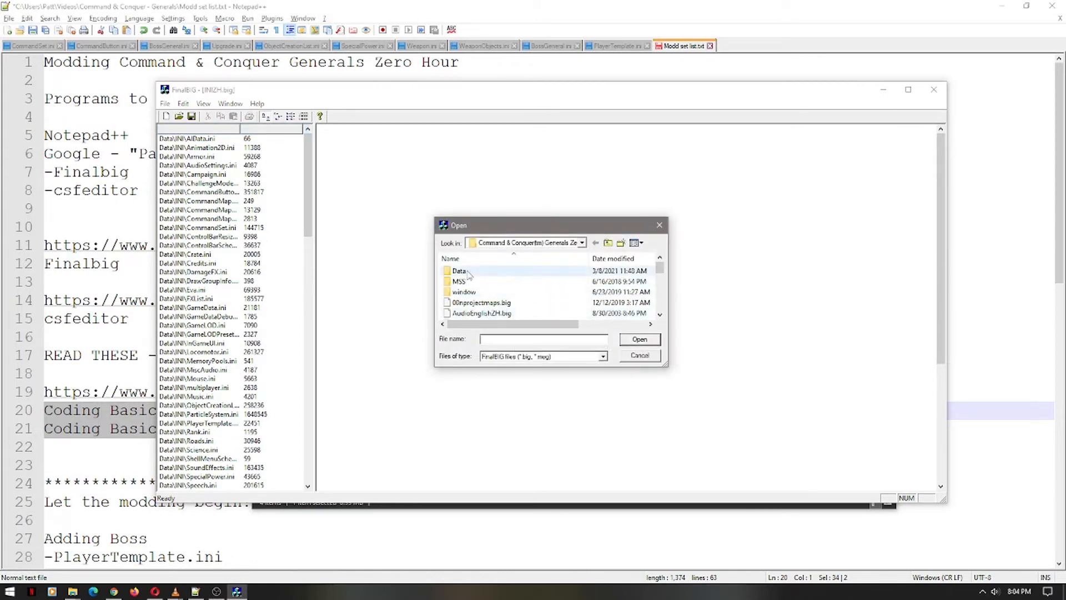
pyautogui.click(458, 270)
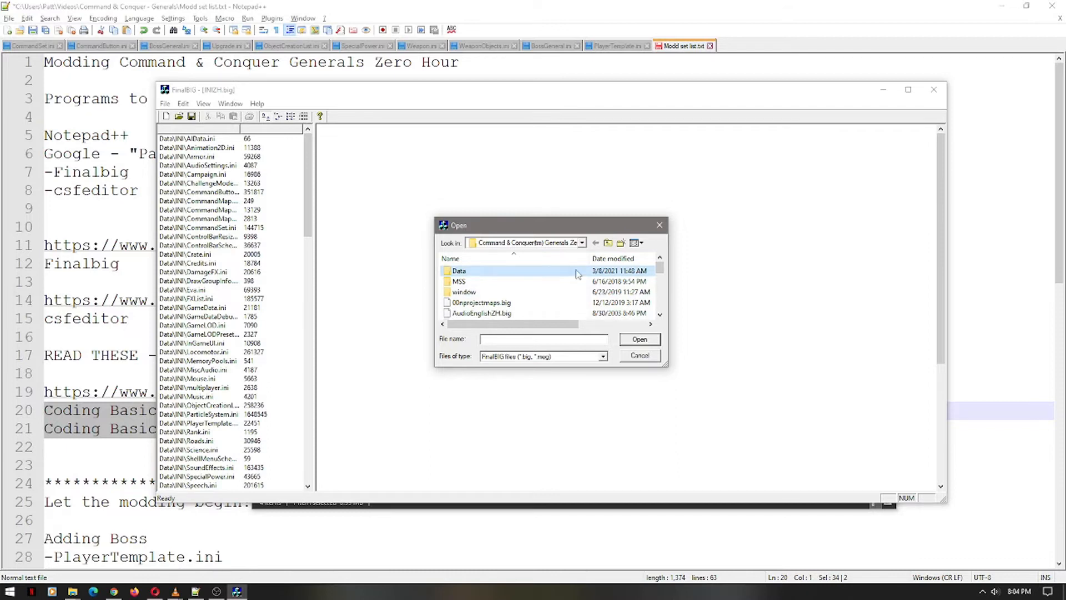
pyautogui.click(473, 302)
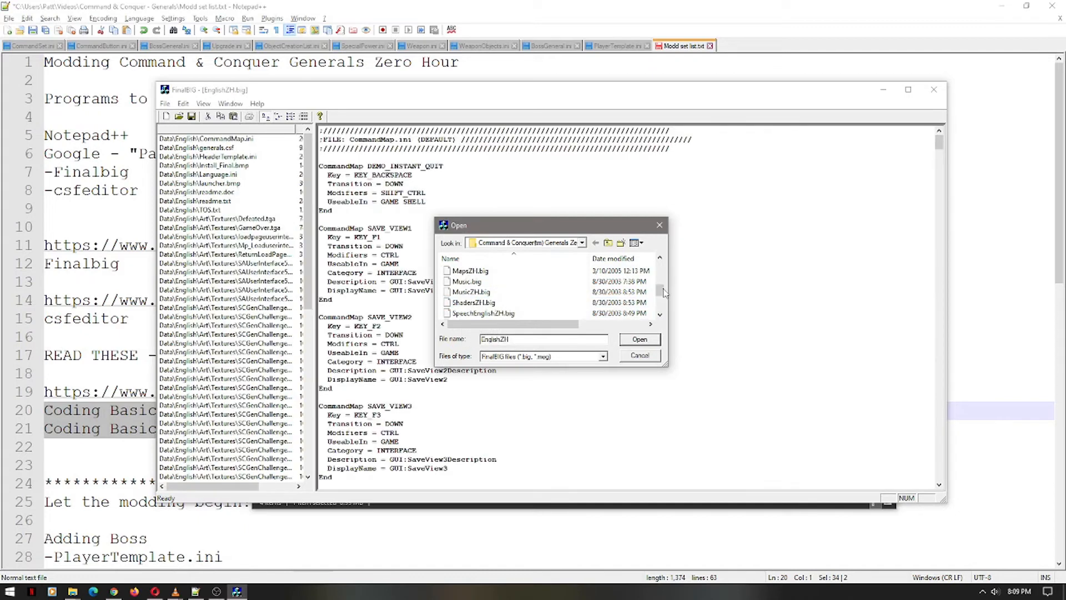
pyautogui.click(470, 271)
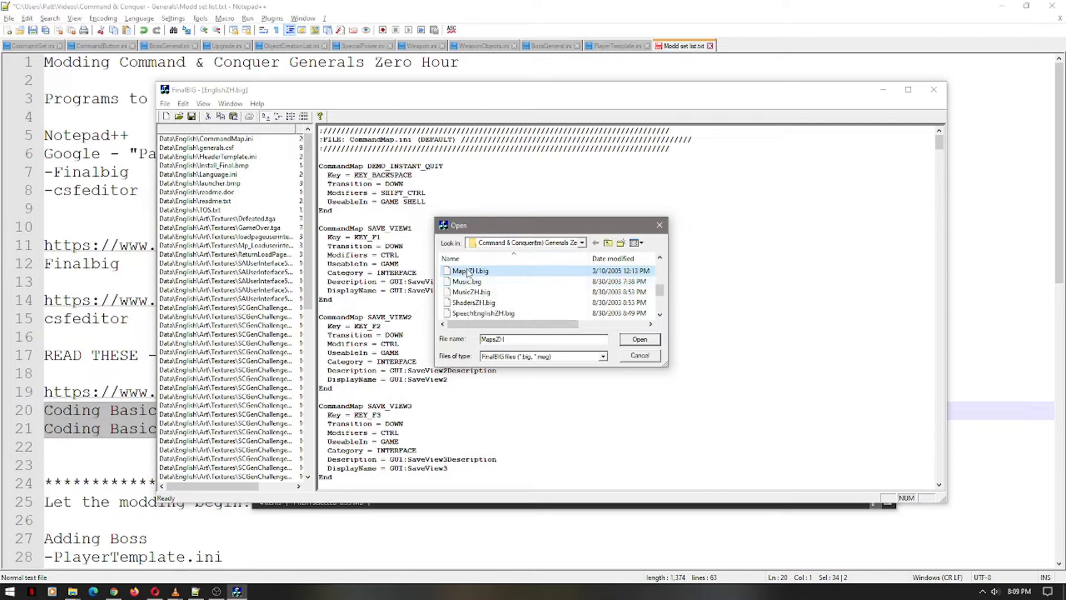
pyautogui.moveTo(468, 270)
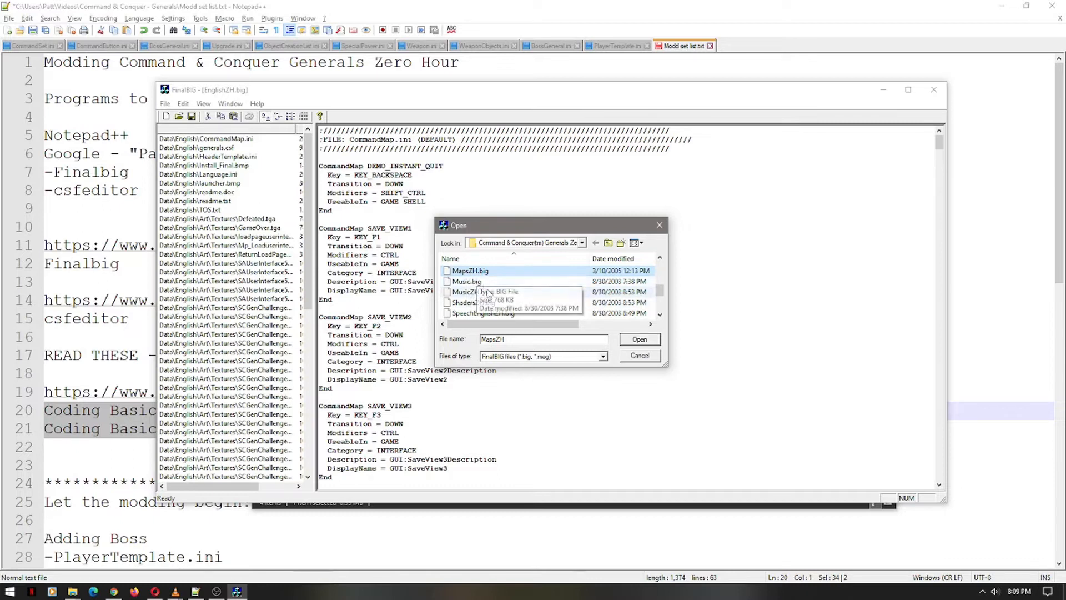
pyautogui.scroll(-3)
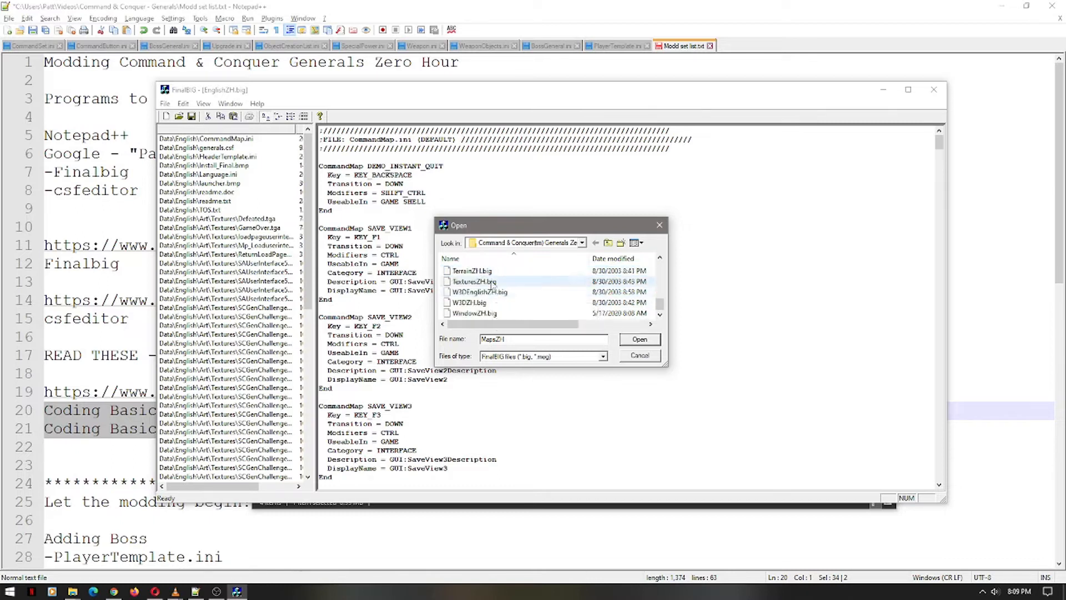
pyautogui.scroll(-3)
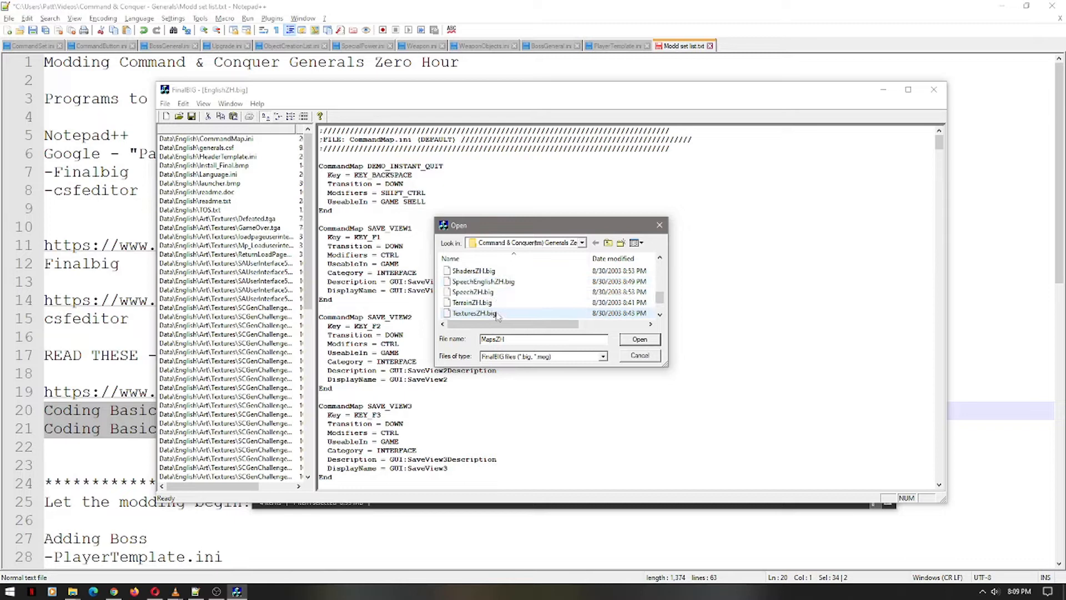
pyautogui.click(473, 313)
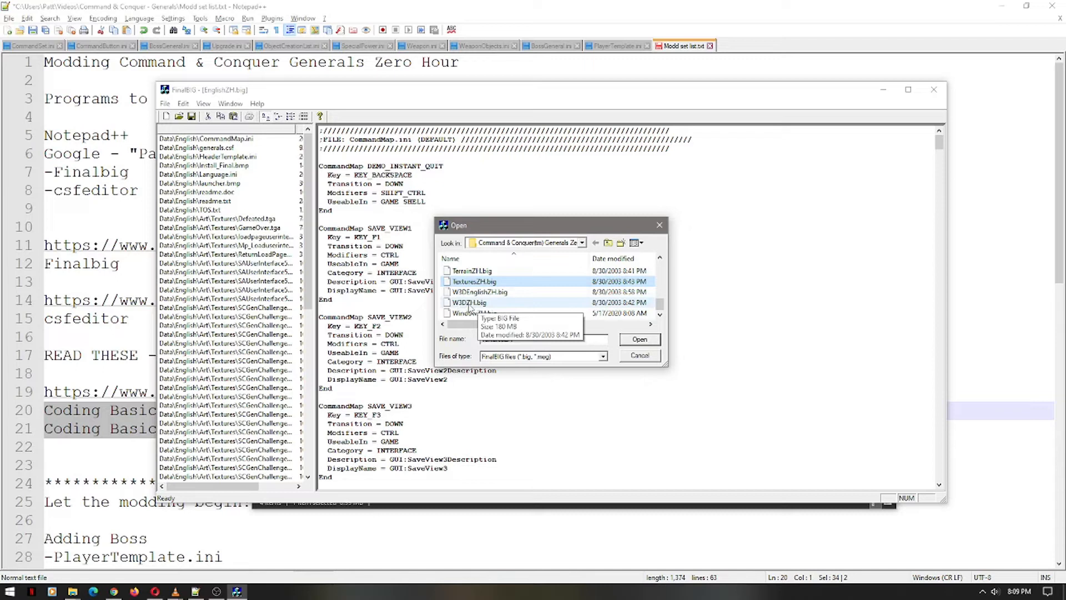
pyautogui.click(474, 281)
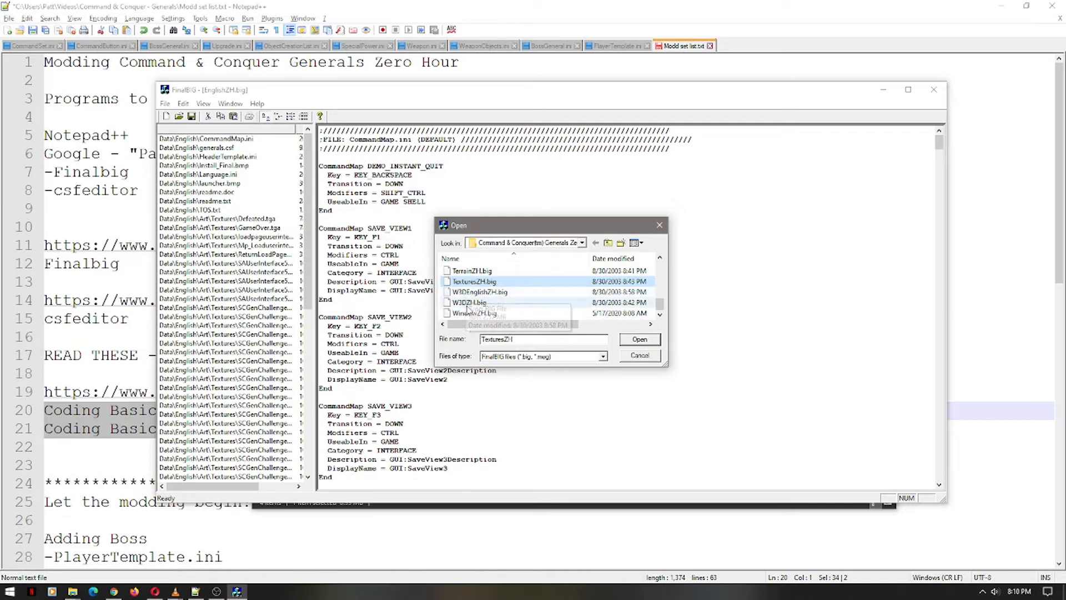
pyautogui.moveTo(475, 313)
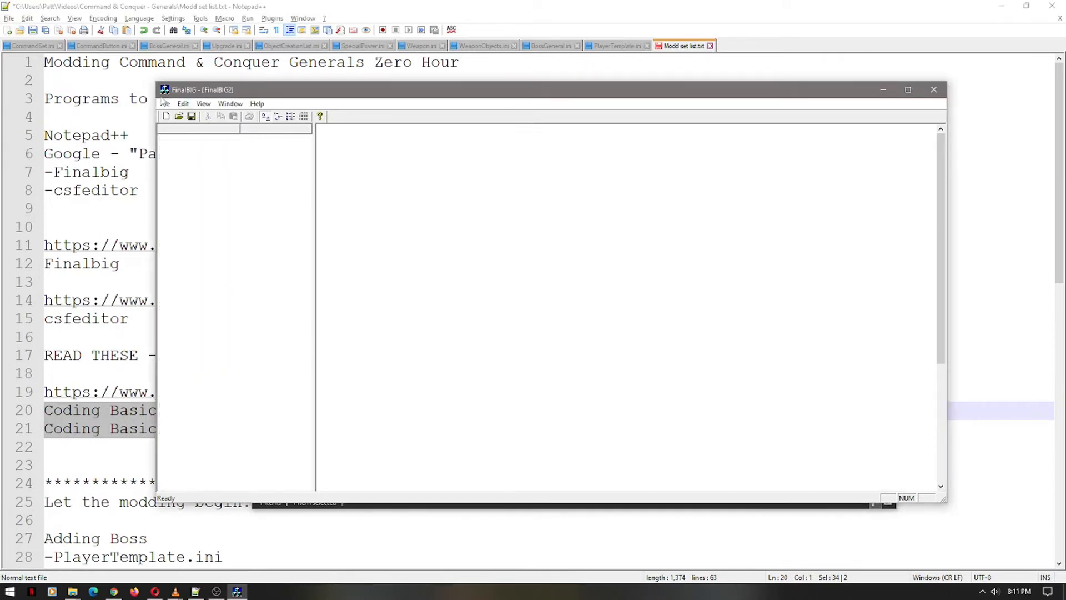
# - Create a new empty archive via File > New, choosing BIG Archive over MEG and confirming
pyautogui.click(164, 104)
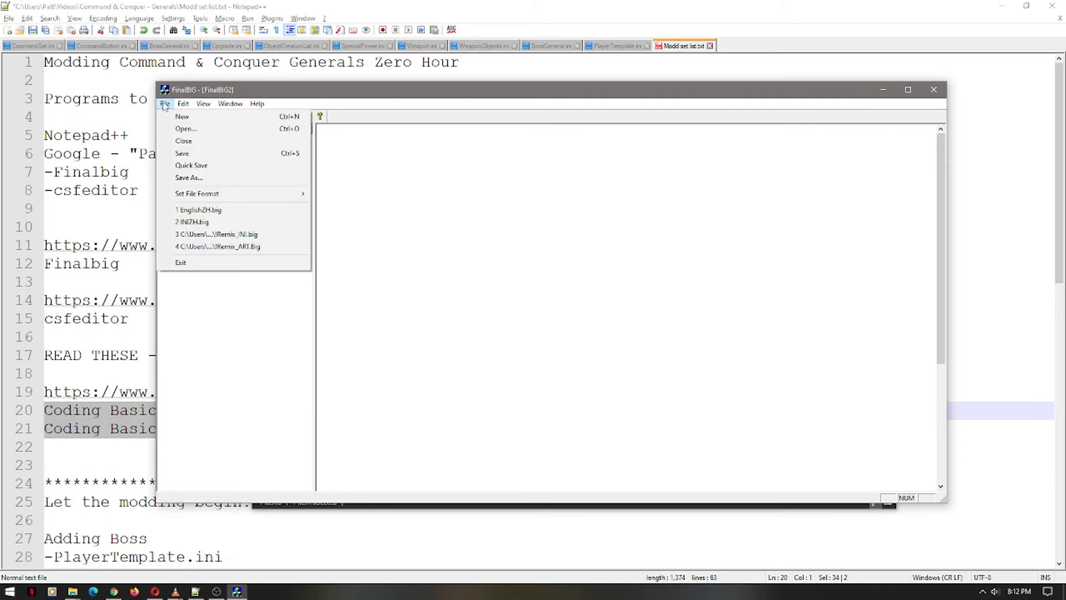
pyautogui.click(181, 116)
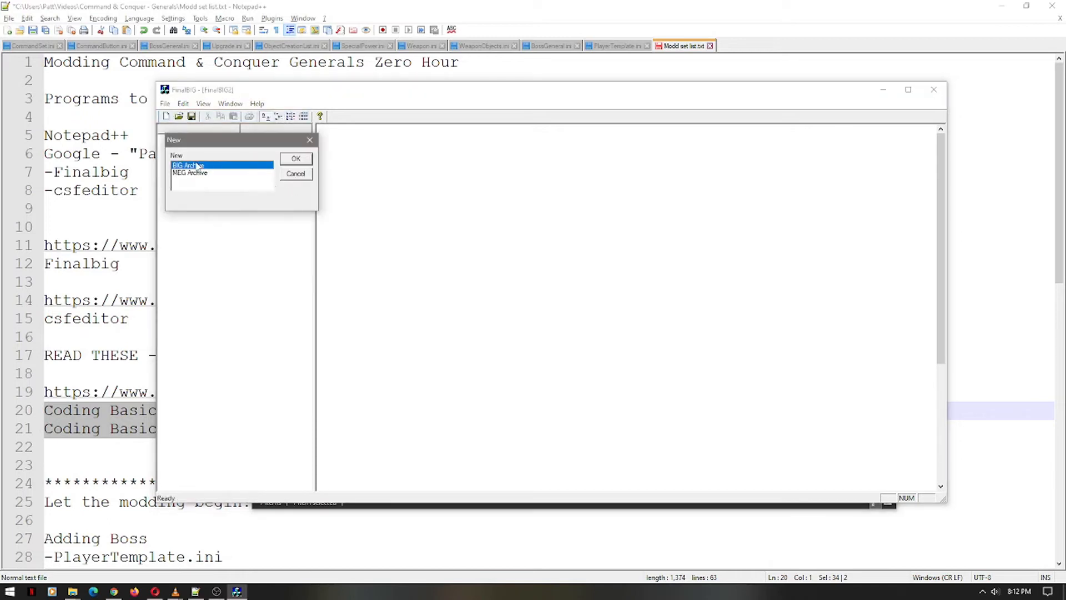
pyautogui.click(190, 172)
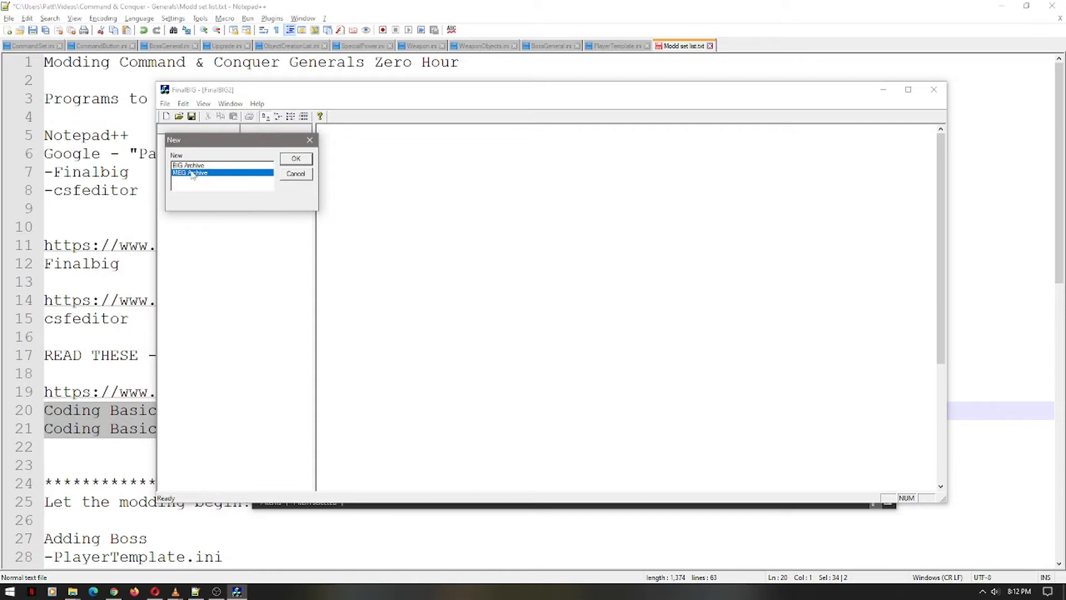
pyautogui.click(187, 165)
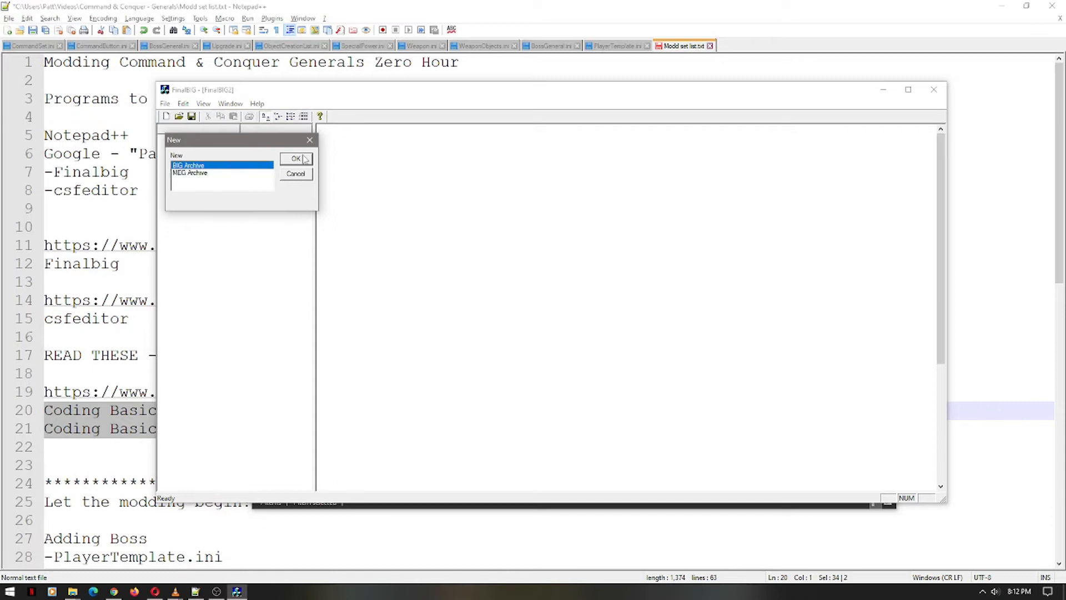
pyautogui.click(190, 172)
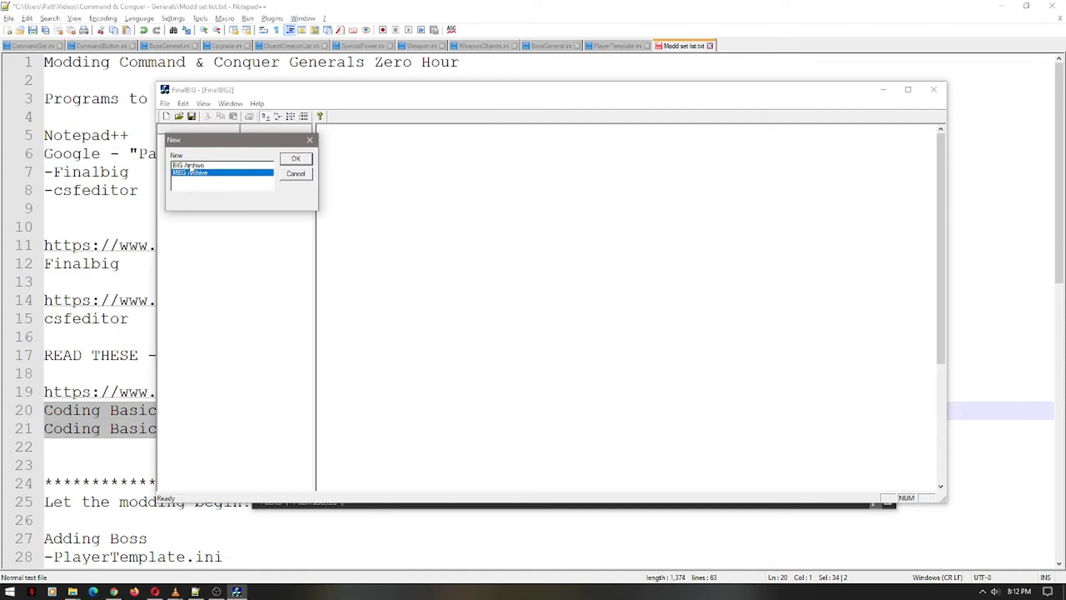
pyautogui.click(189, 165)
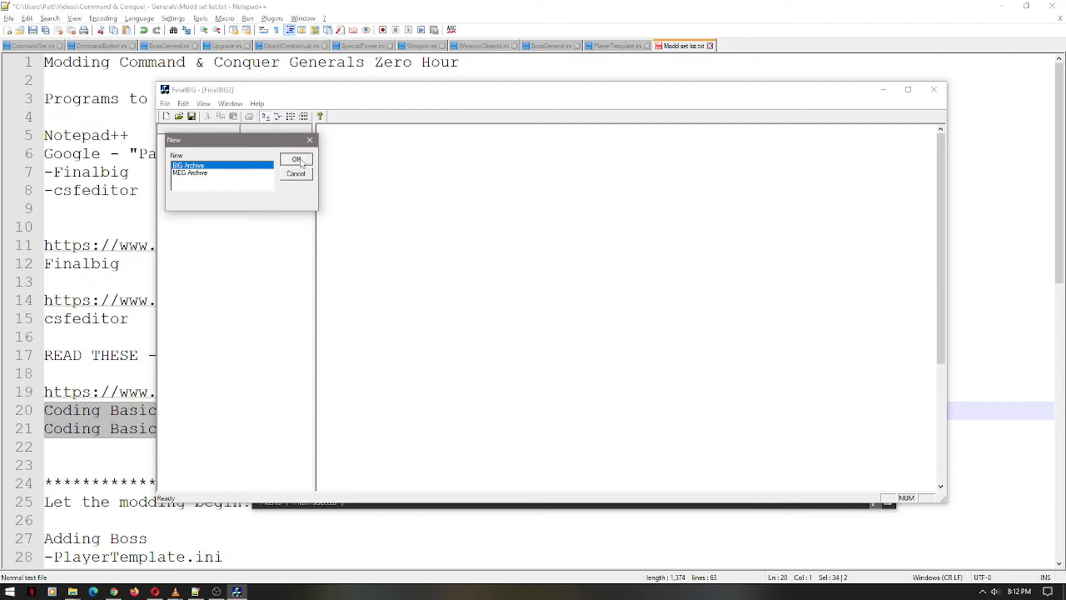
pyautogui.click(295, 159)
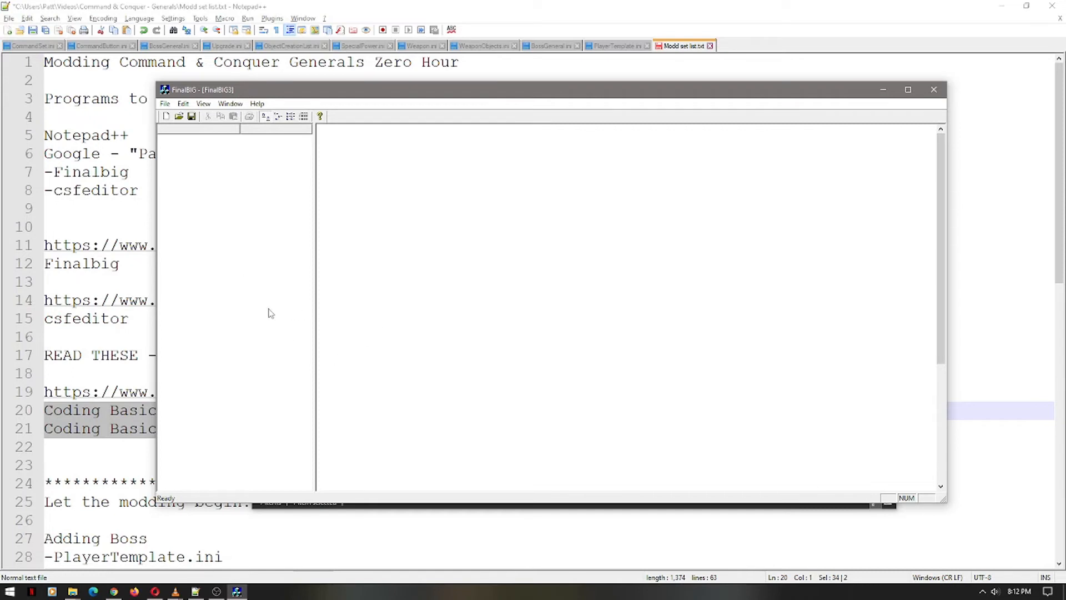
pyautogui.moveTo(710, 238)
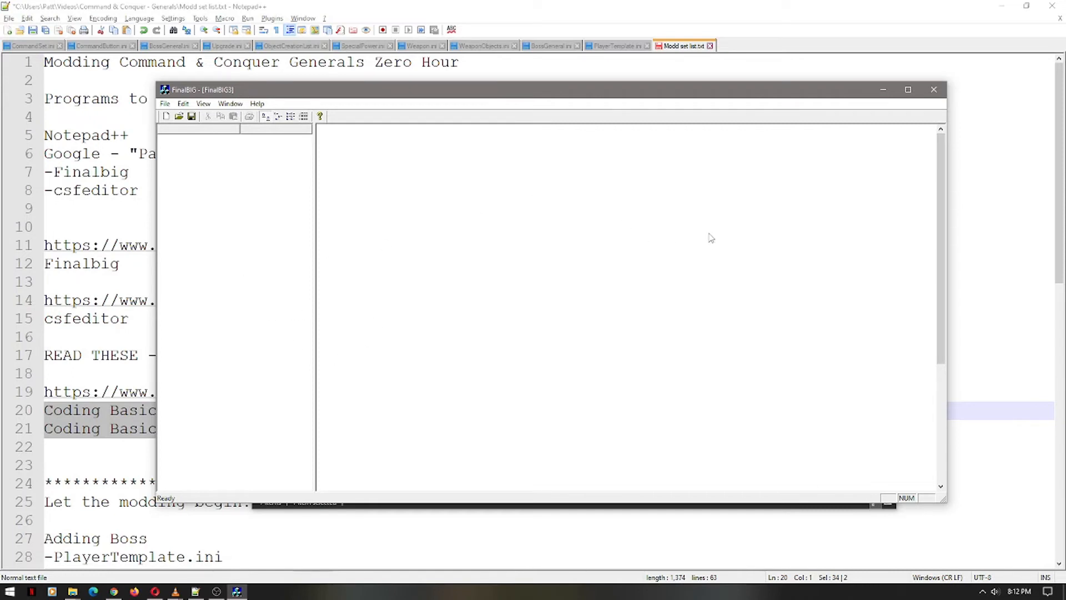
pyautogui.moveTo(236, 259)
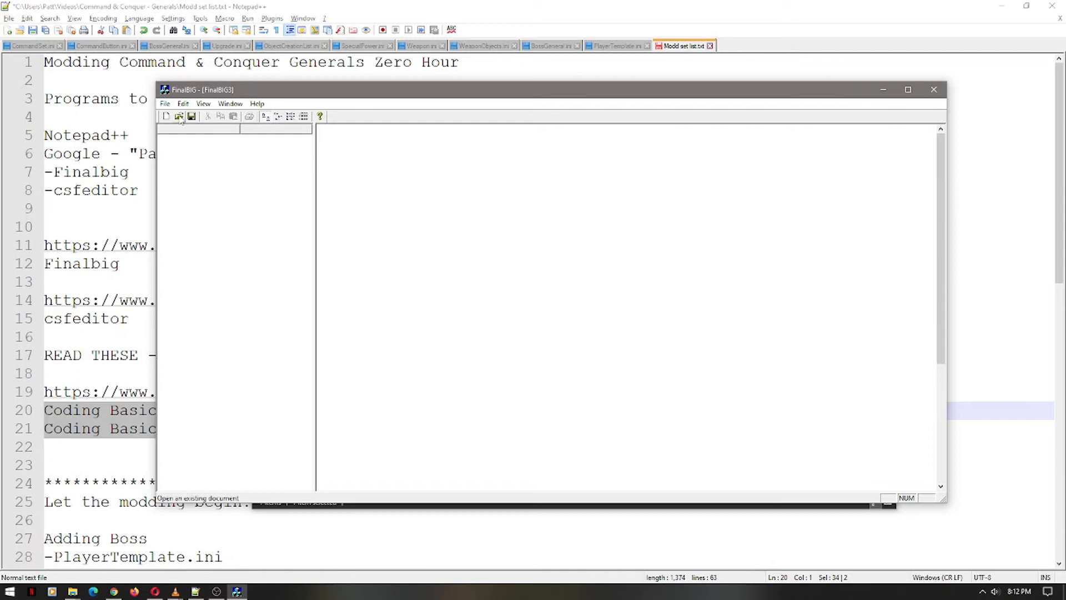
pyautogui.moveTo(276, 293)
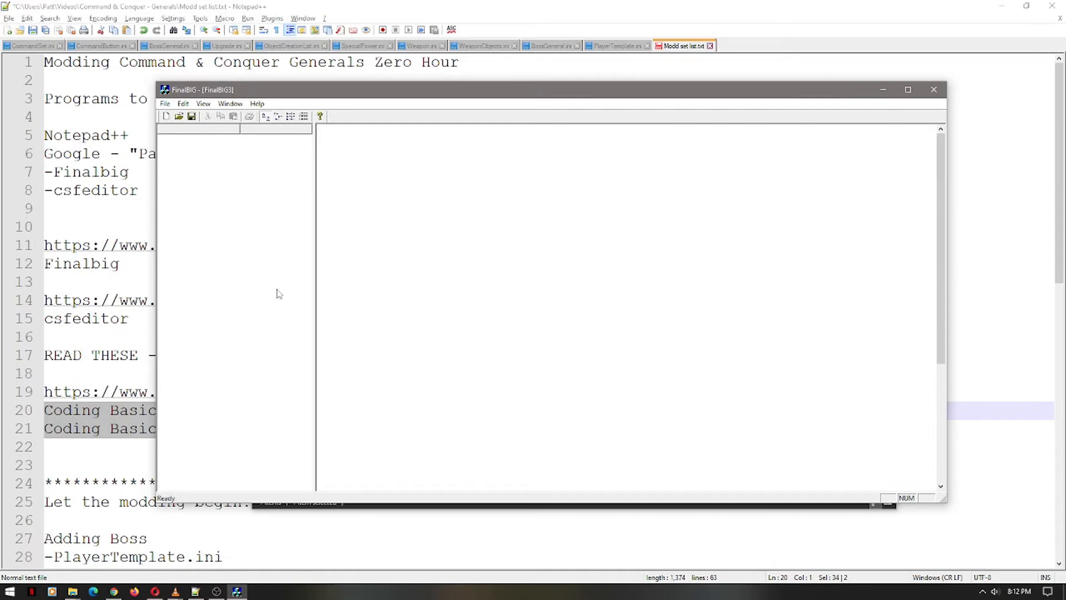
pyautogui.moveTo(264, 281)
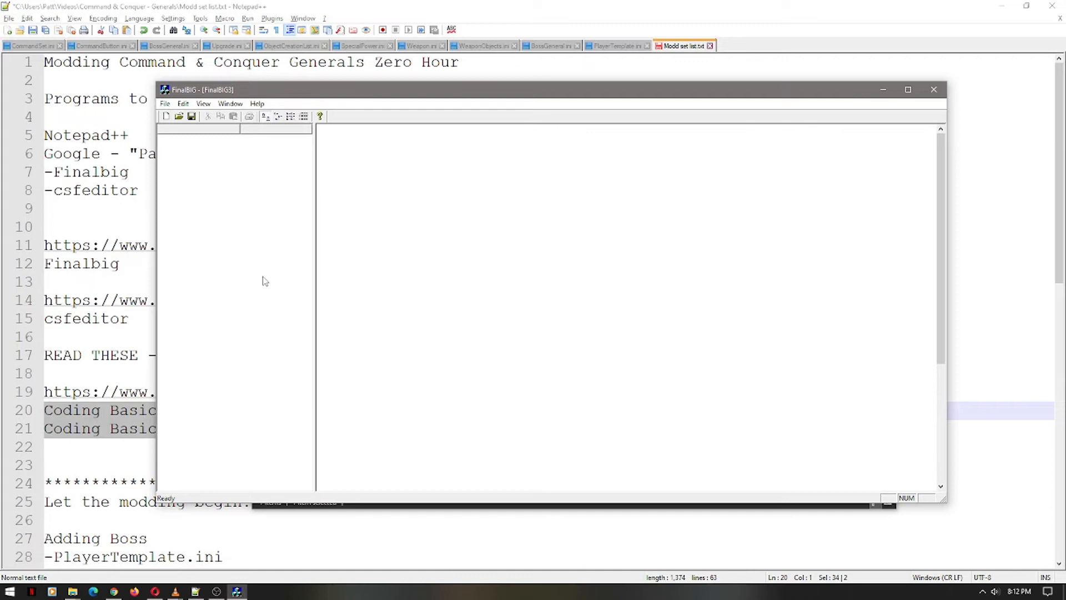
pyautogui.moveTo(166, 115)
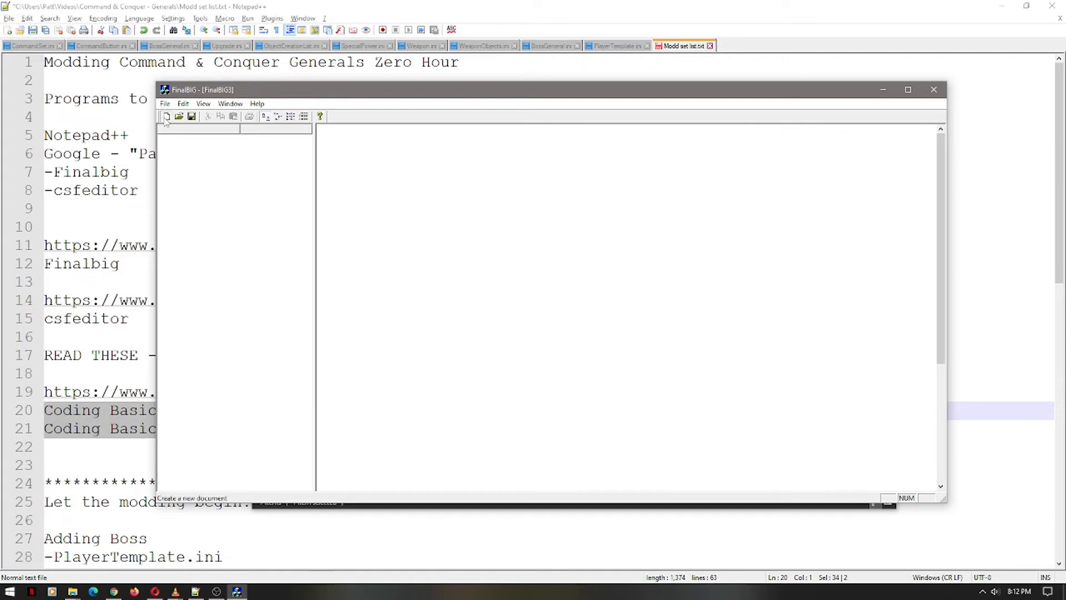
# - Reopen the New archive dialog and cancel it without creating another archive
pyautogui.click(168, 116)
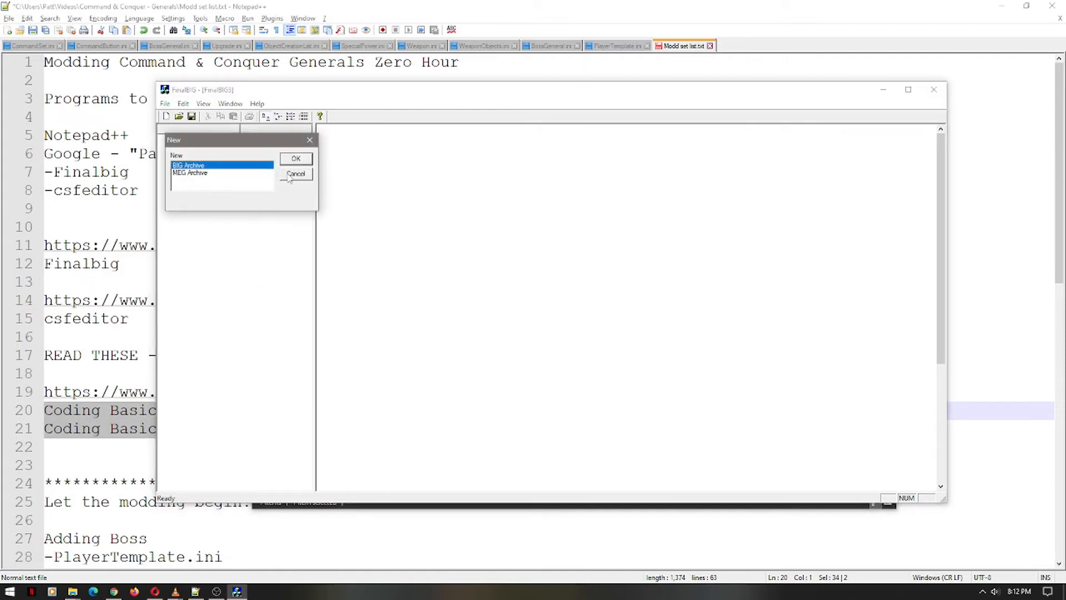
pyautogui.click(295, 174)
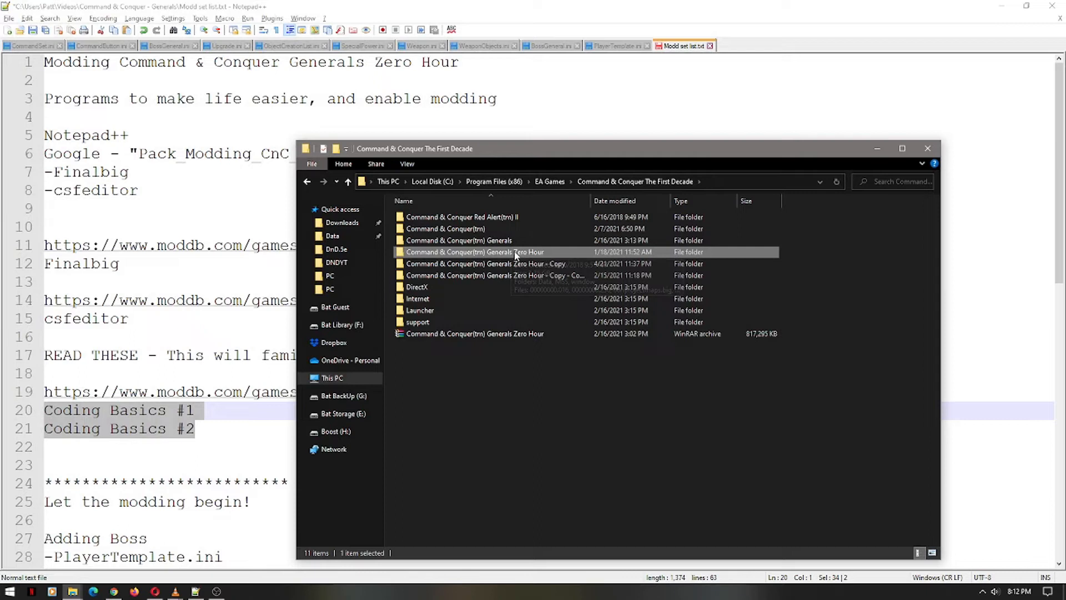
# - Browse into the Zero Hour Data folder's Audio > Tracks subfolders and return to Data
pyautogui.doubleClick(494, 252)
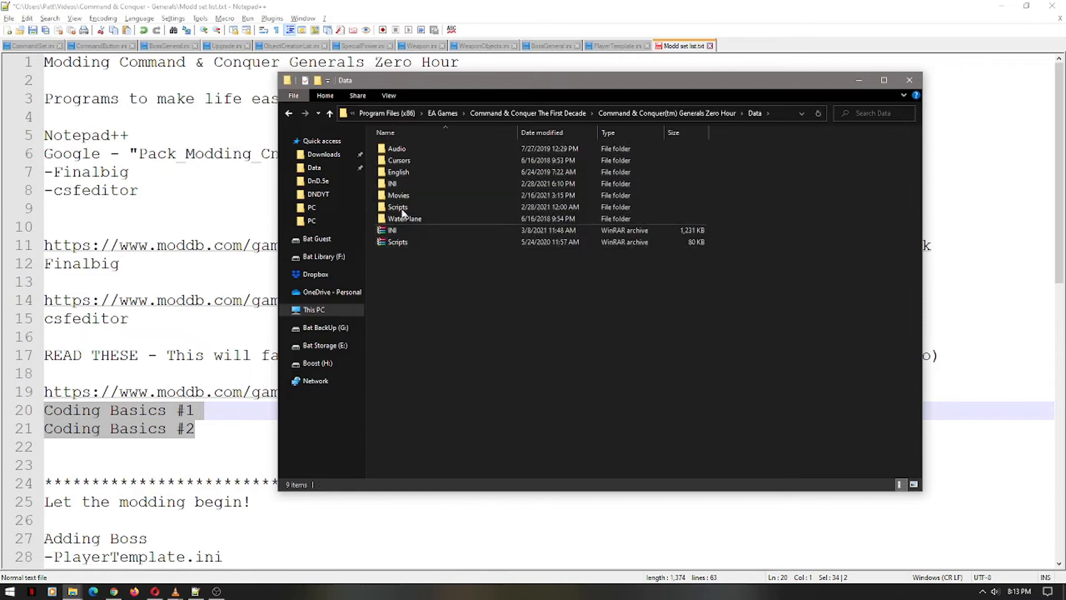
pyautogui.moveTo(455, 256)
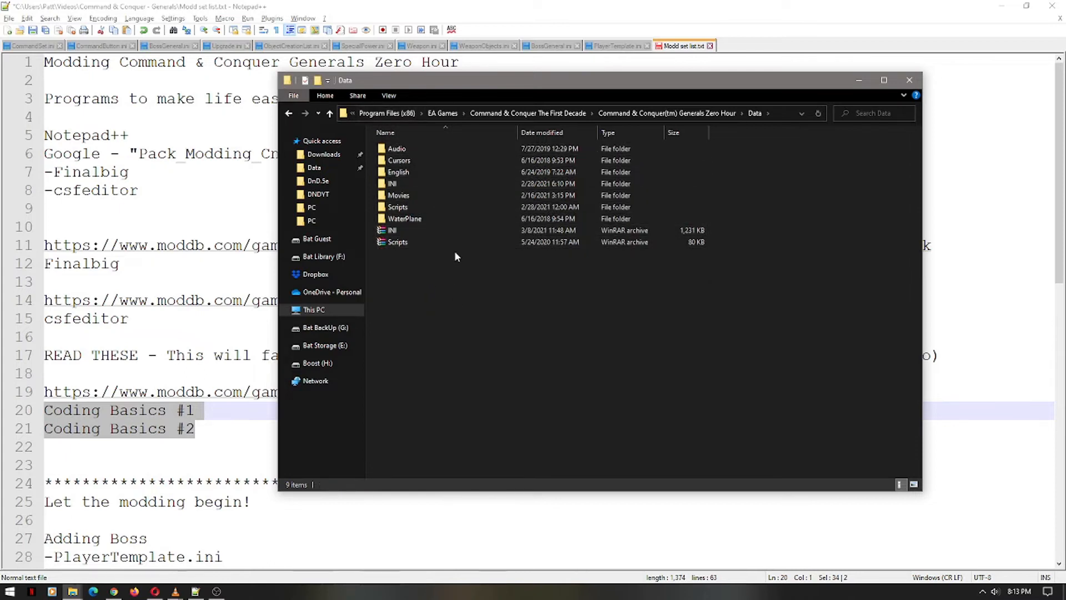
pyautogui.moveTo(410, 147)
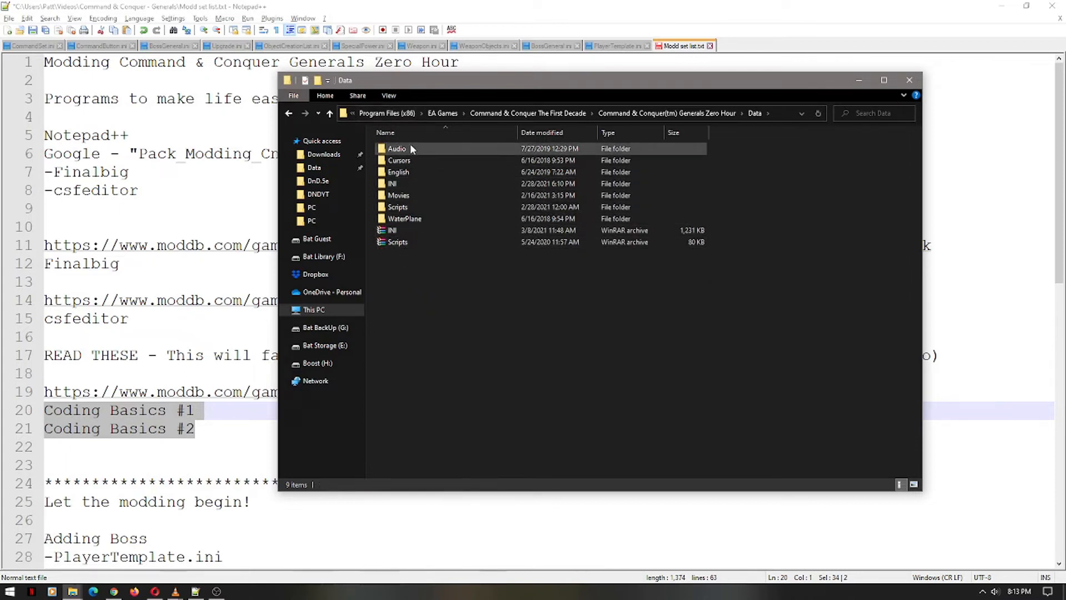
pyautogui.doubleClick(397, 148)
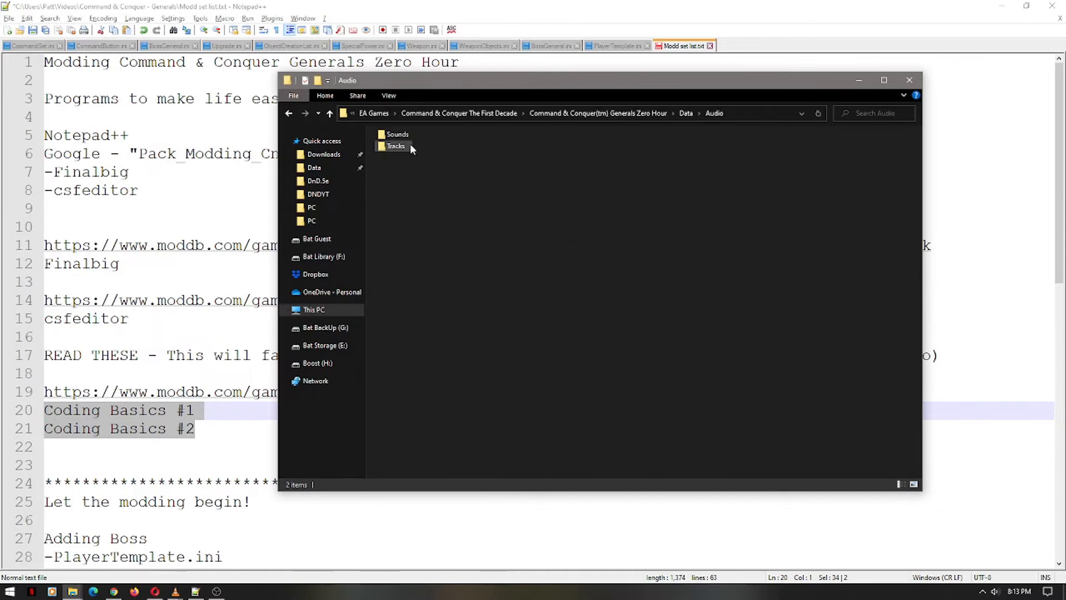
pyautogui.moveTo(397, 146)
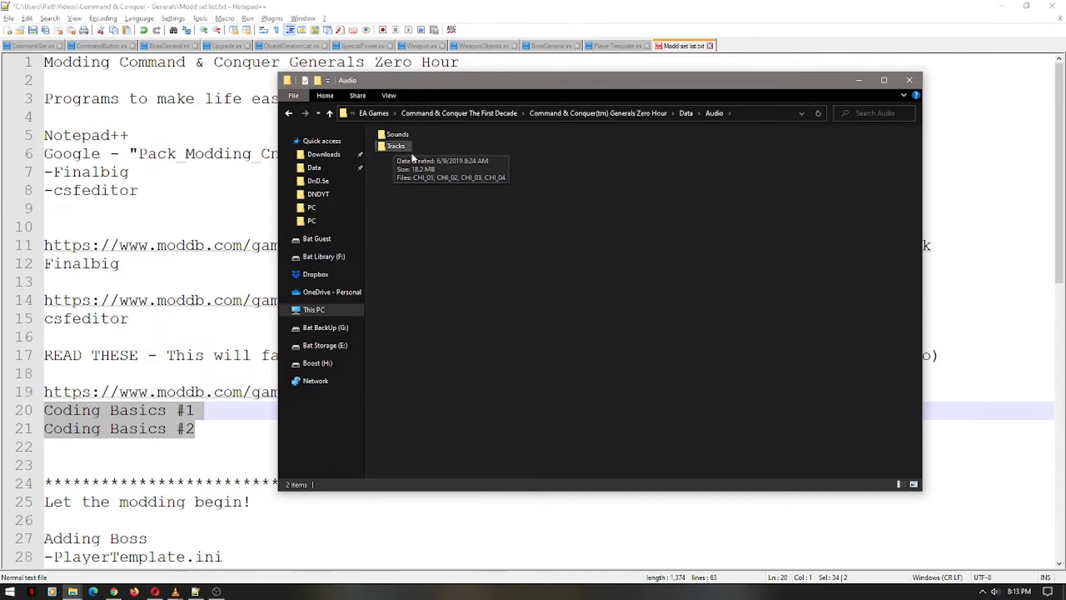
pyautogui.doubleClick(398, 134)
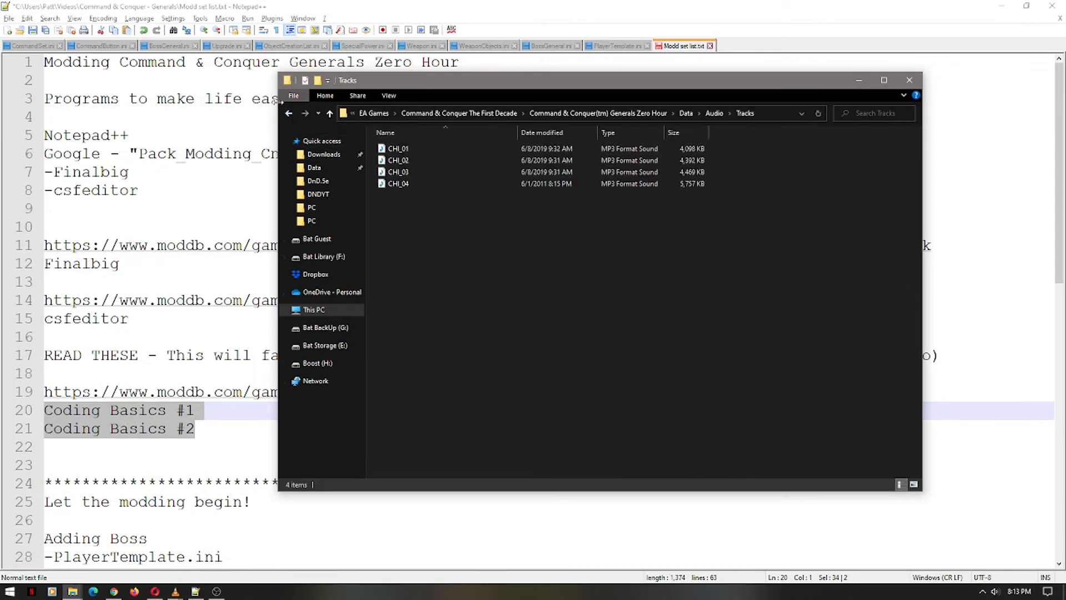
pyautogui.click(289, 113)
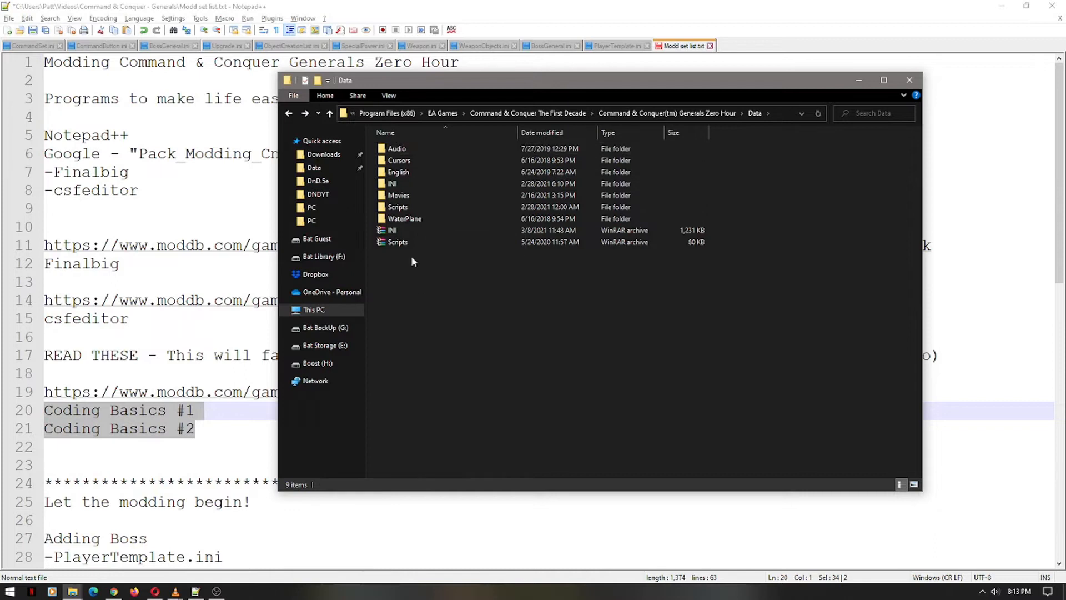
# - Look into the English folder's Art subfolder, then go back up toward the Zero Hour install folder
pyautogui.click(392, 184)
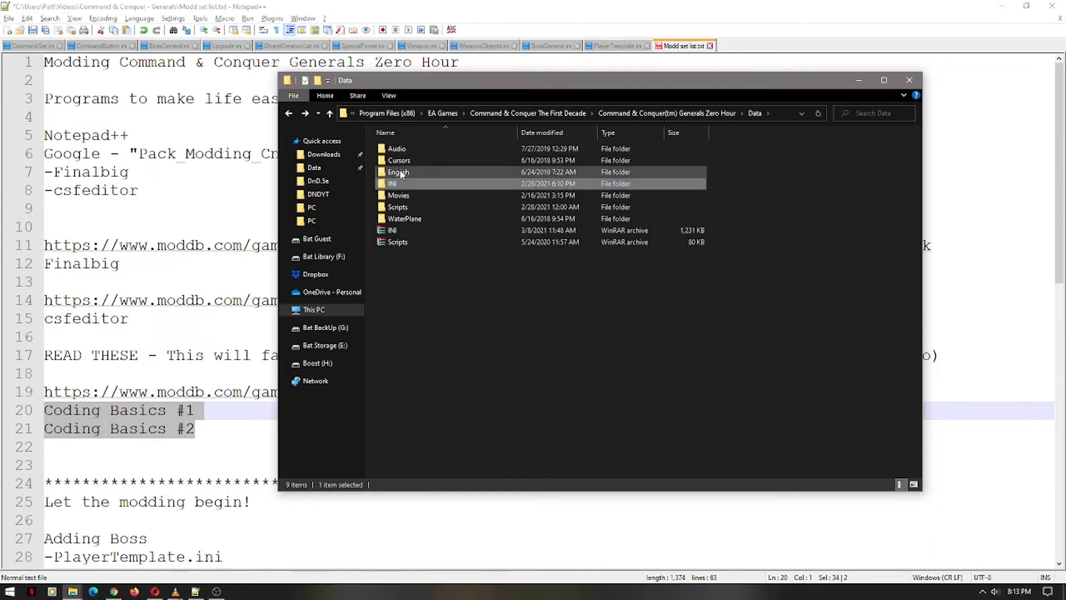
pyautogui.doubleClick(399, 171)
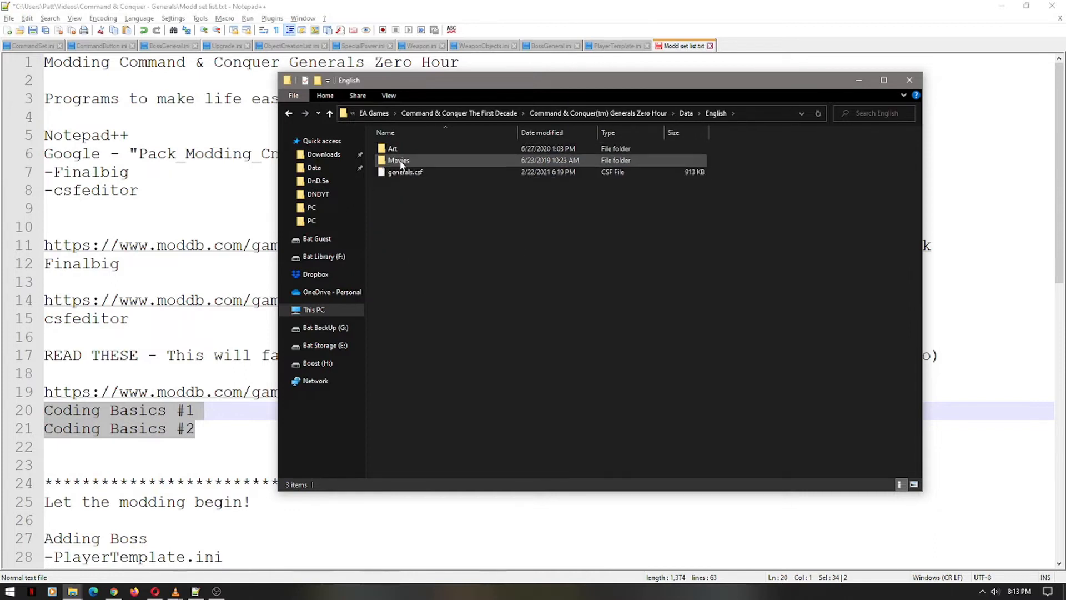
pyautogui.click(393, 148)
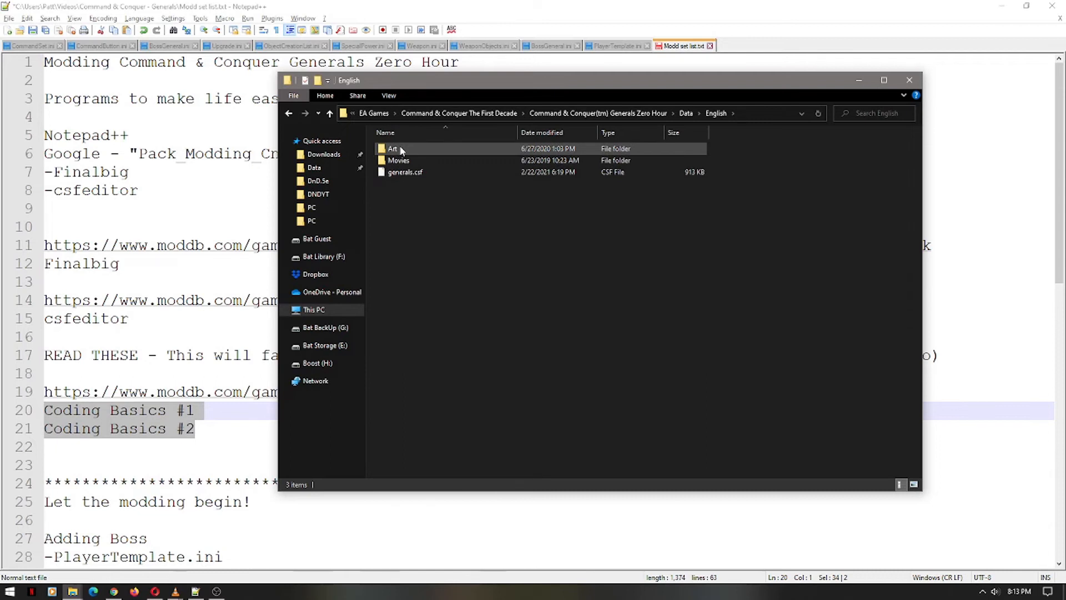
pyautogui.doubleClick(392, 147)
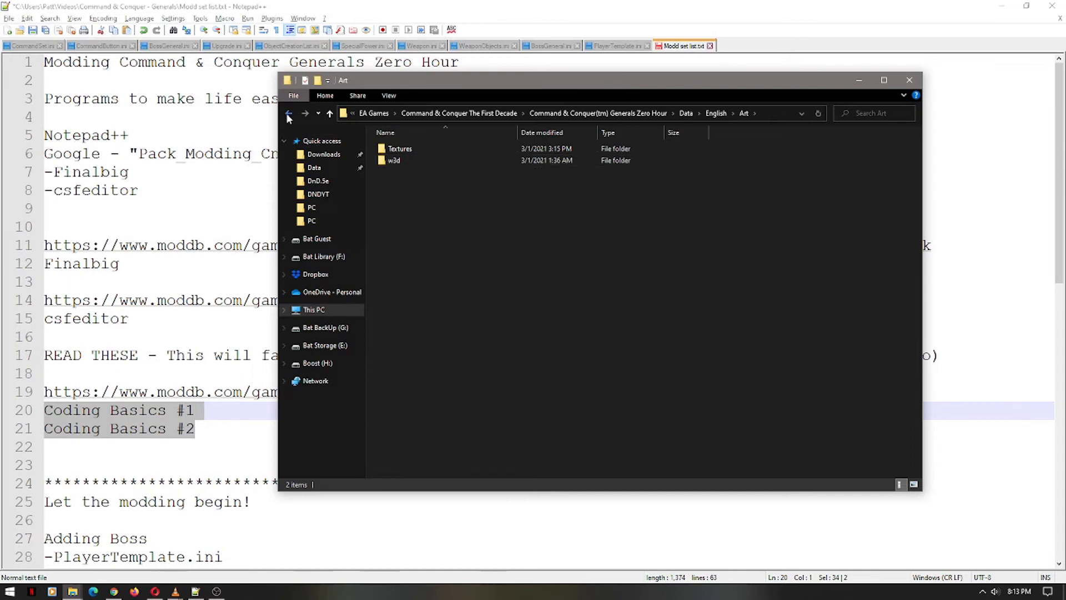
pyautogui.click(289, 113)
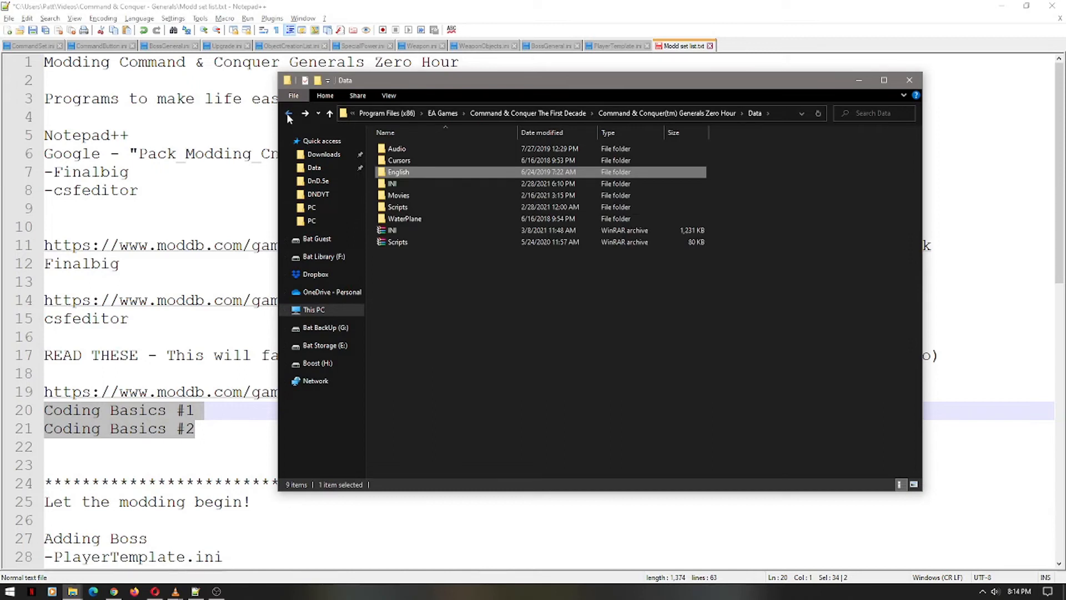
pyautogui.moveTo(311, 113)
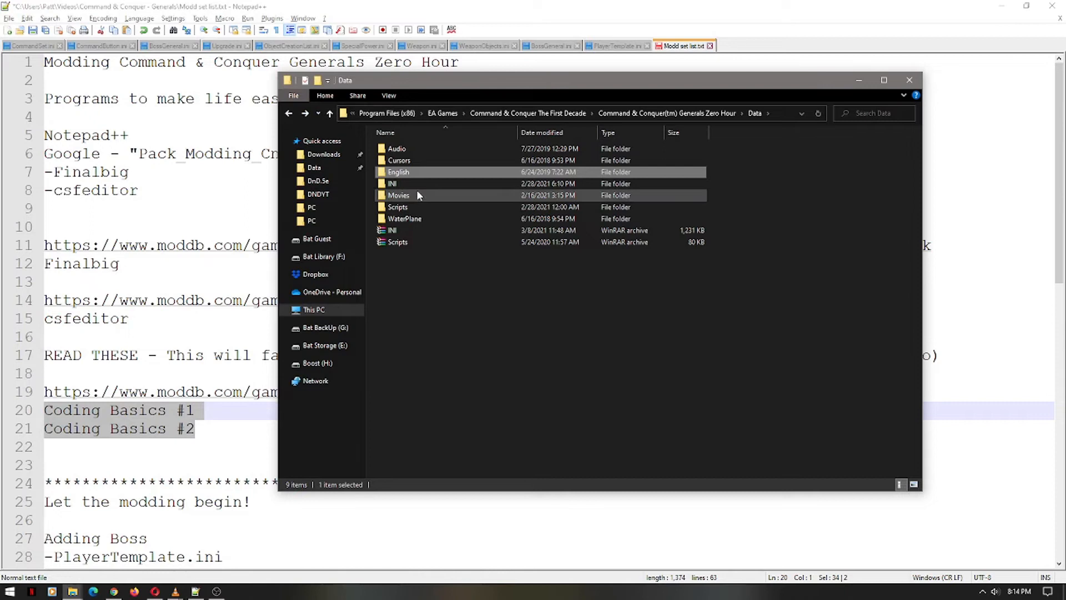
pyautogui.doubleClick(392, 184)
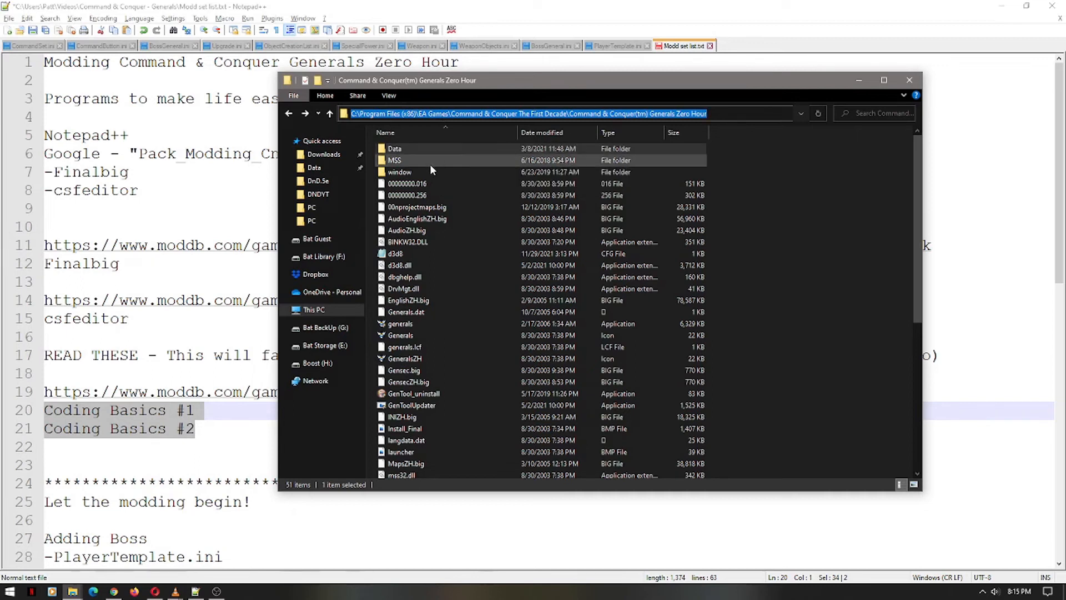
pyautogui.moveTo(416, 155)
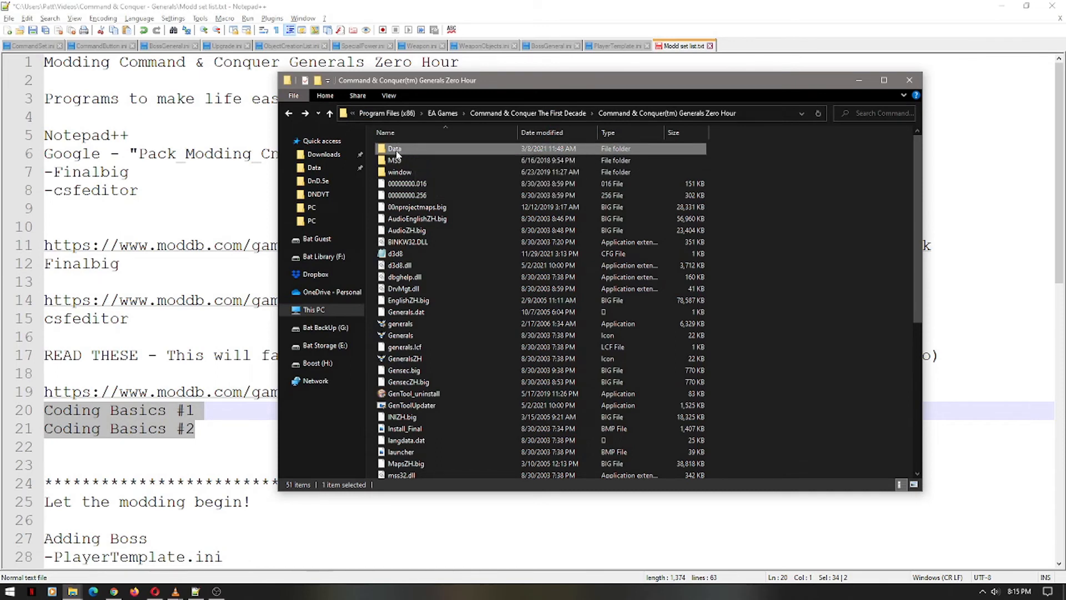
# - Check the Data > English folder of the Zero Hour installation
pyautogui.doubleClick(394, 147)
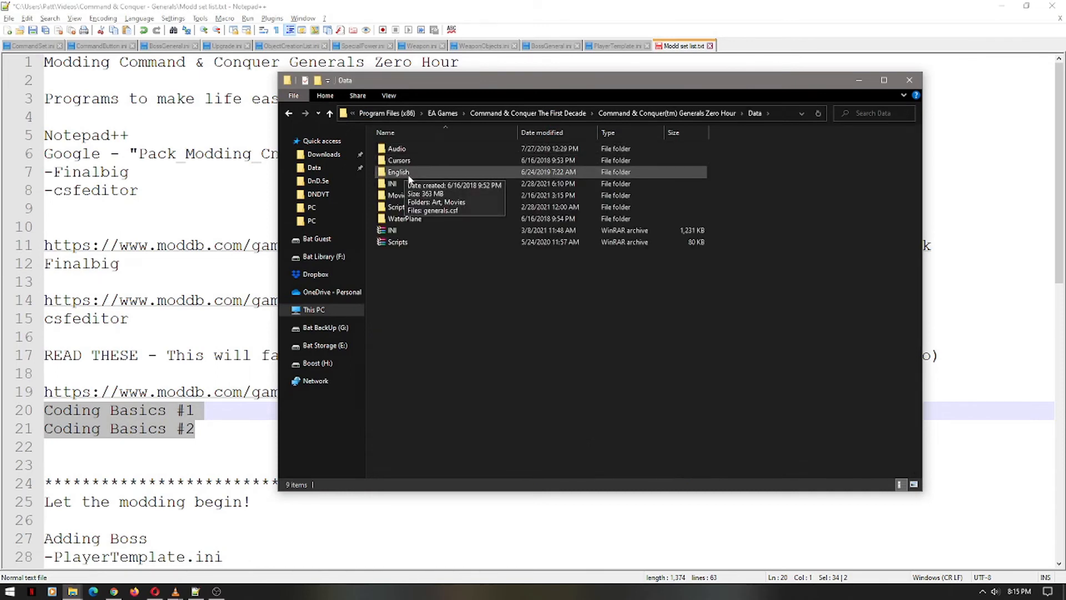
pyautogui.click(399, 172)
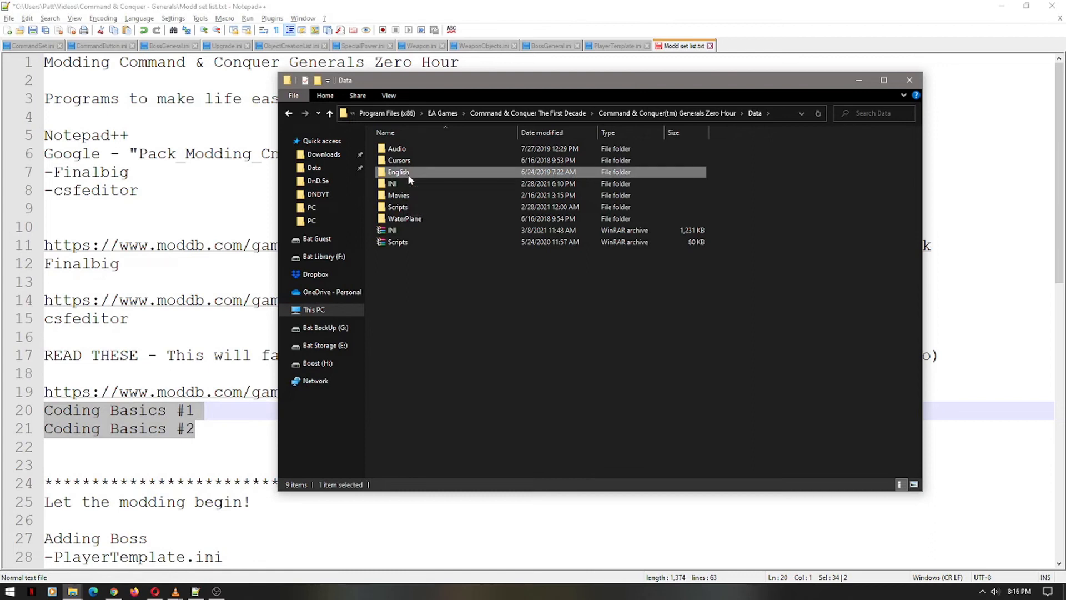
pyautogui.doubleClick(398, 171)
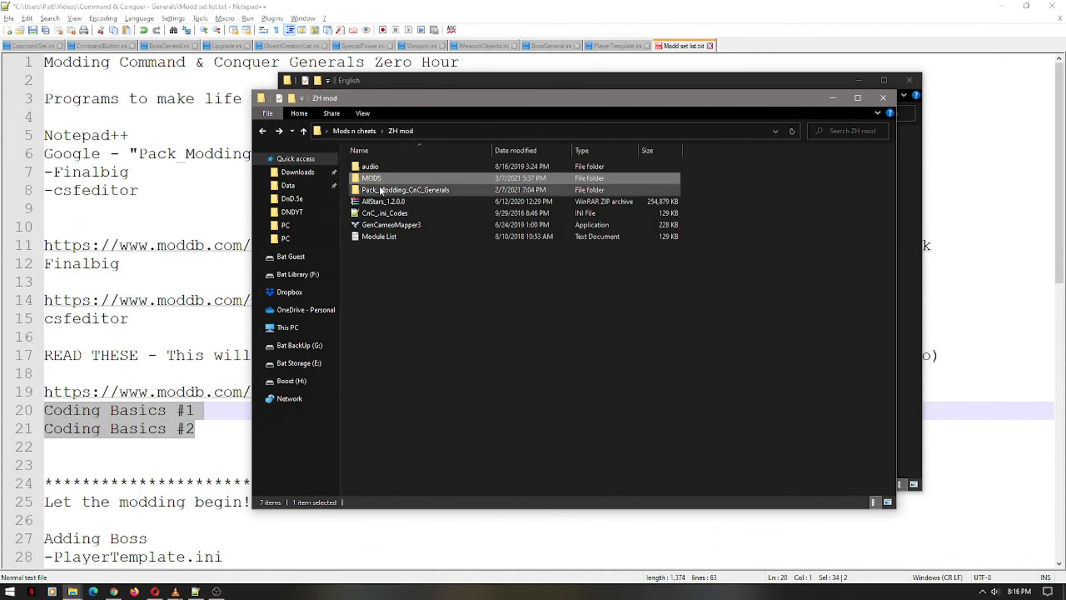
# - Launch csfeditor.exe from Pack_Modding_CnC_Generals > csfeditor in the modding pack
pyautogui.click(405, 190)
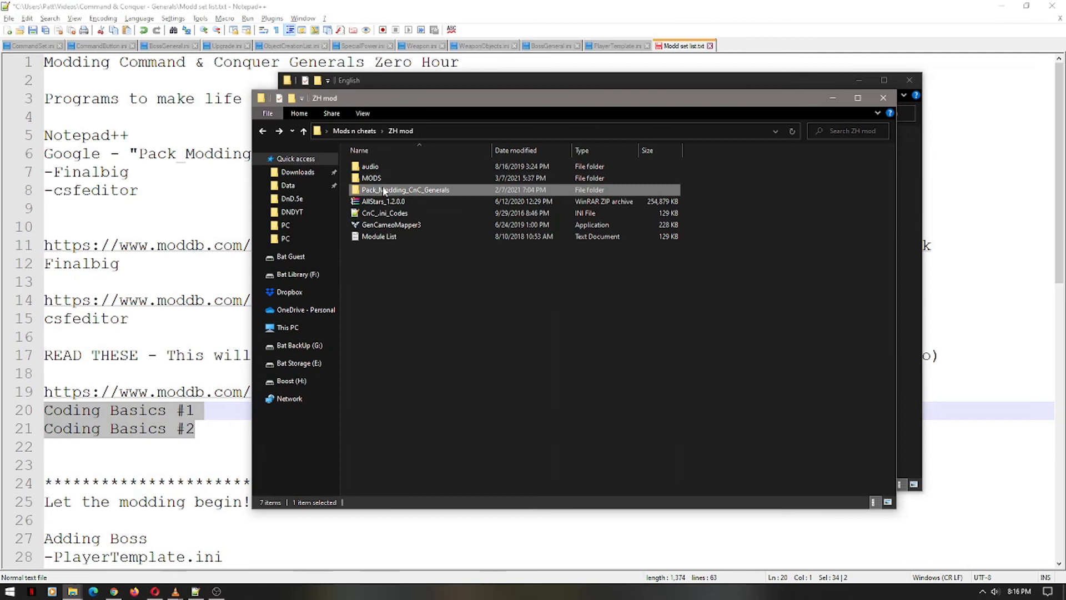
pyautogui.doubleClick(404, 189)
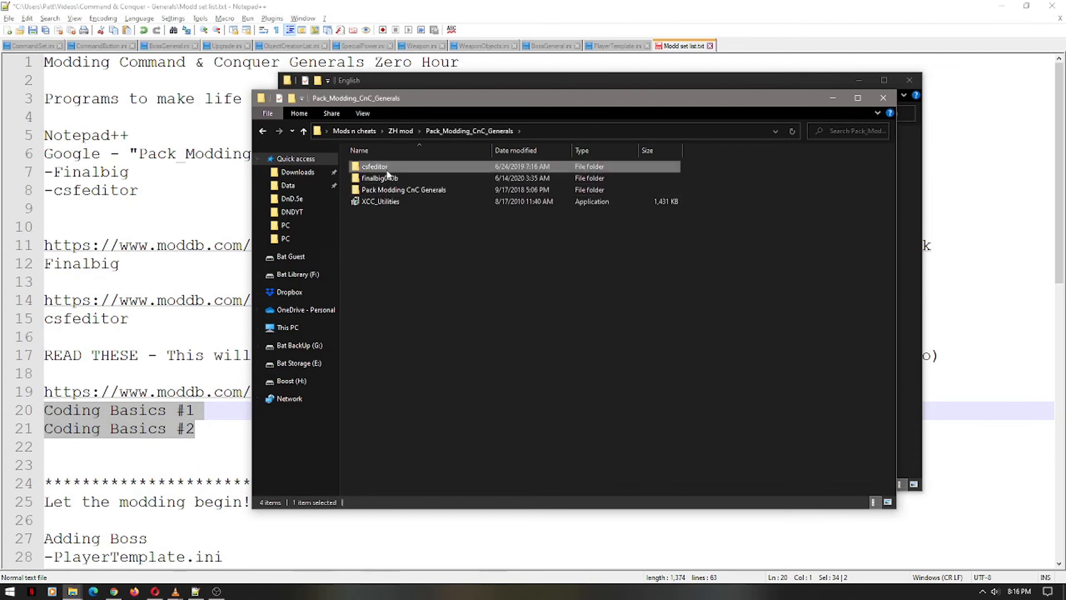
pyautogui.doubleClick(374, 165)
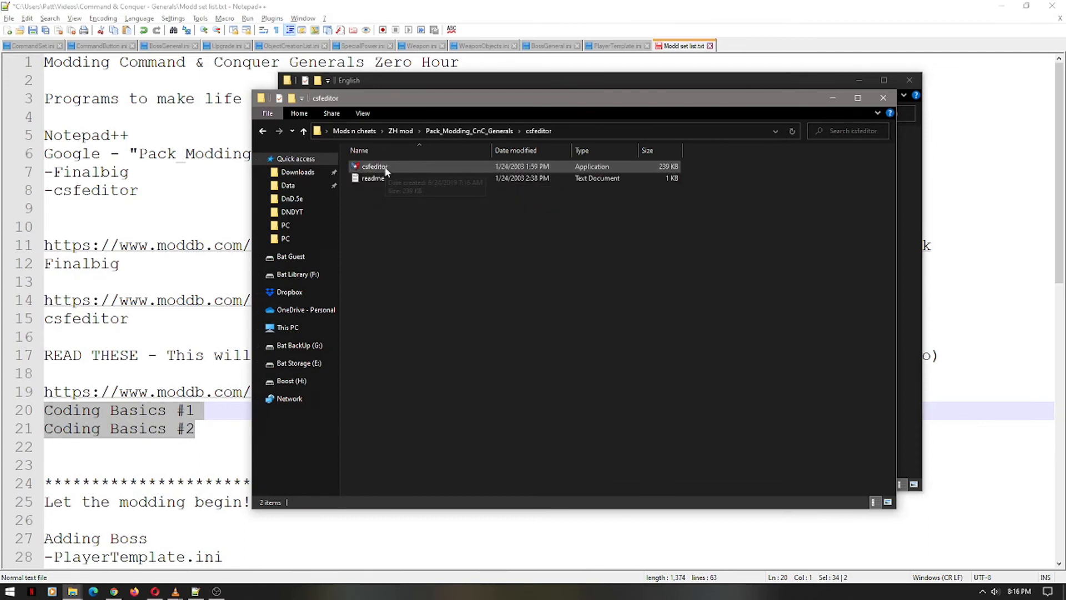
pyautogui.doubleClick(373, 166)
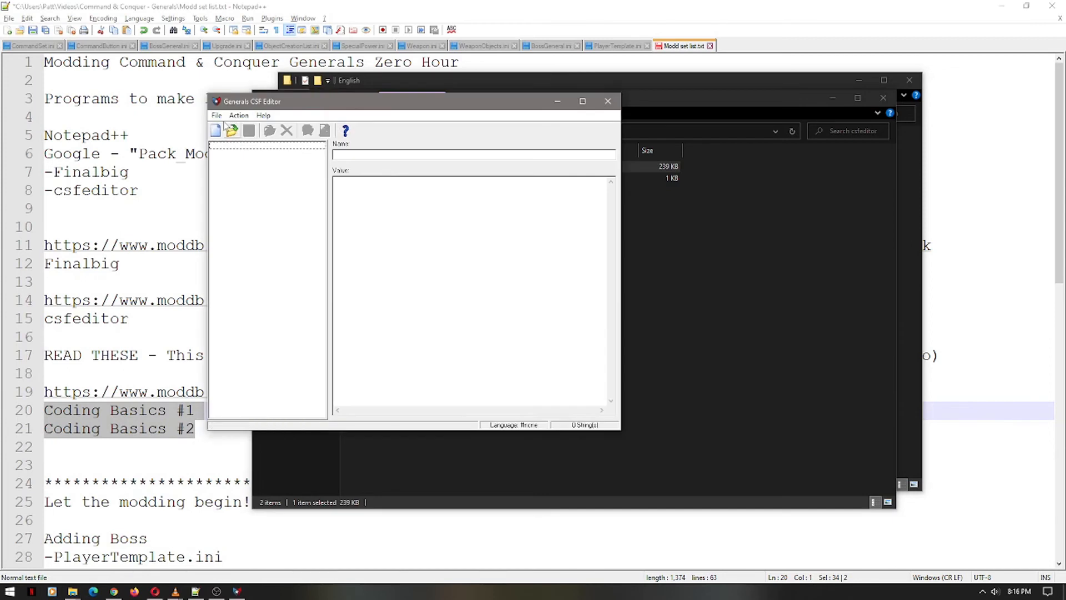
# - Load generals.csf from the English folder into the CSF Editor via the Open toolbar button
pyautogui.click(232, 130)
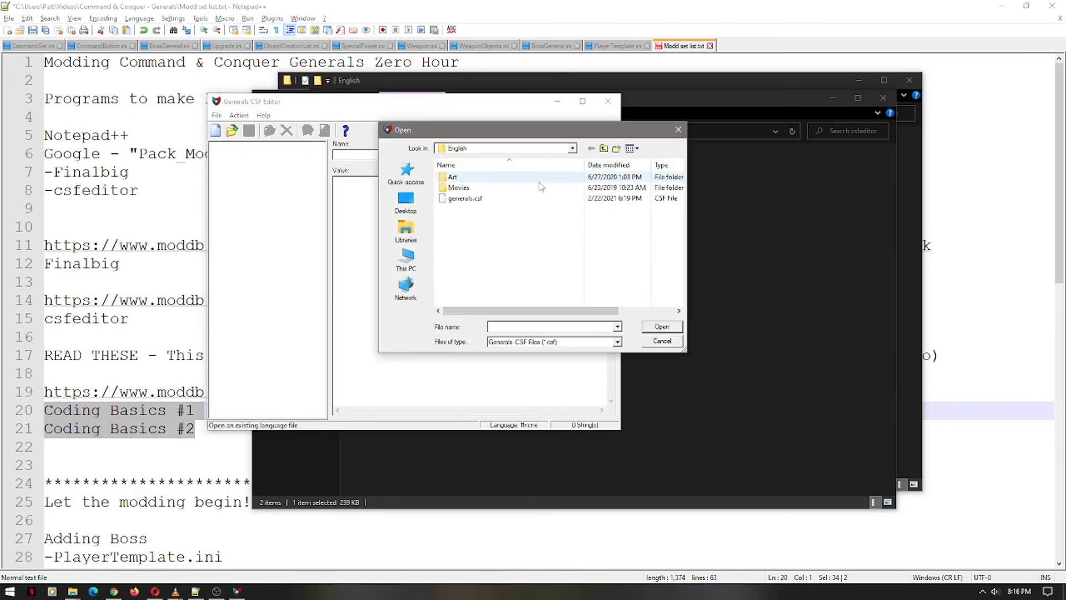
pyautogui.click(453, 176)
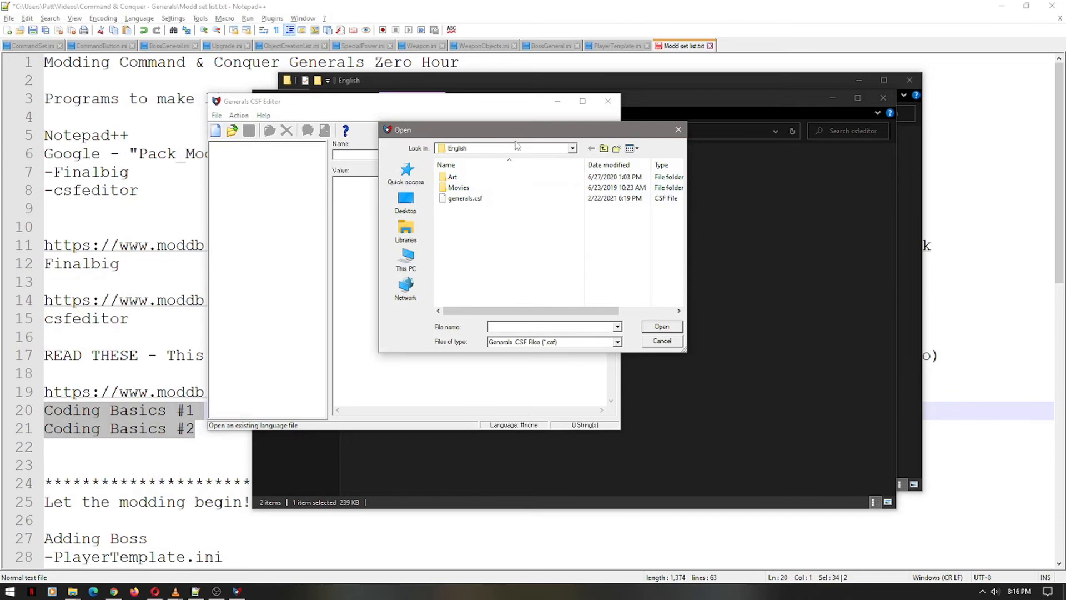
pyautogui.moveTo(411, 154)
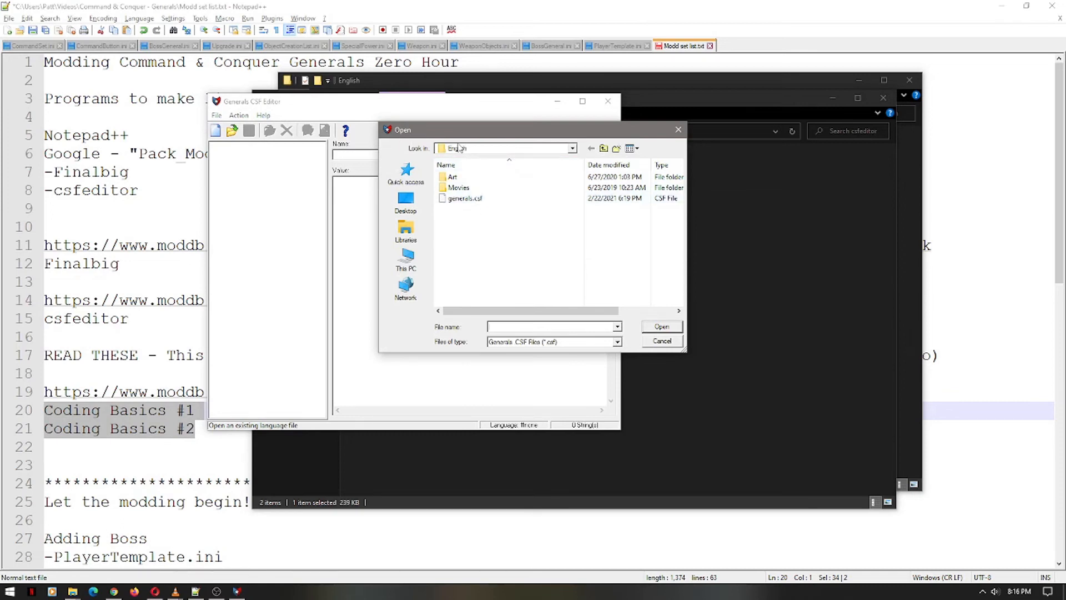
pyautogui.click(464, 198)
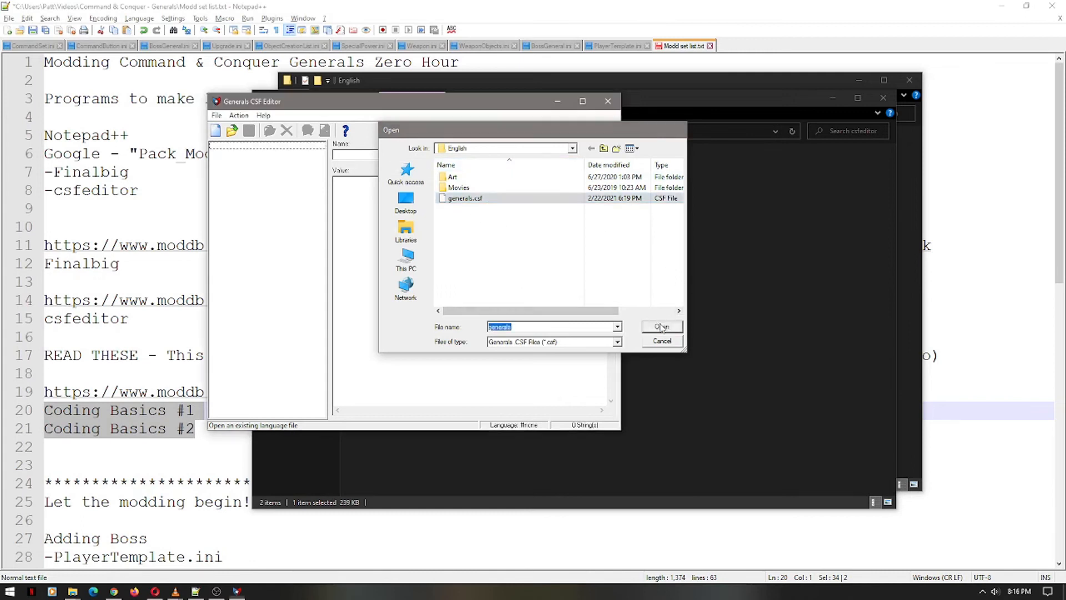
pyautogui.click(659, 326)
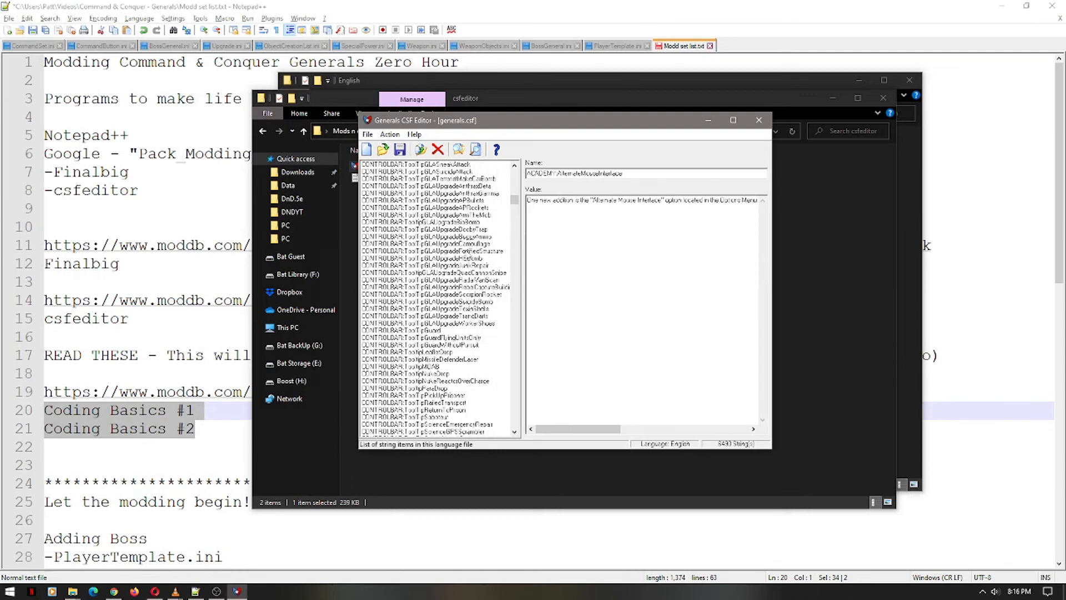
# - Scroll down the generals.csf string list toward the entries to search for "green"
pyautogui.scroll(-3)
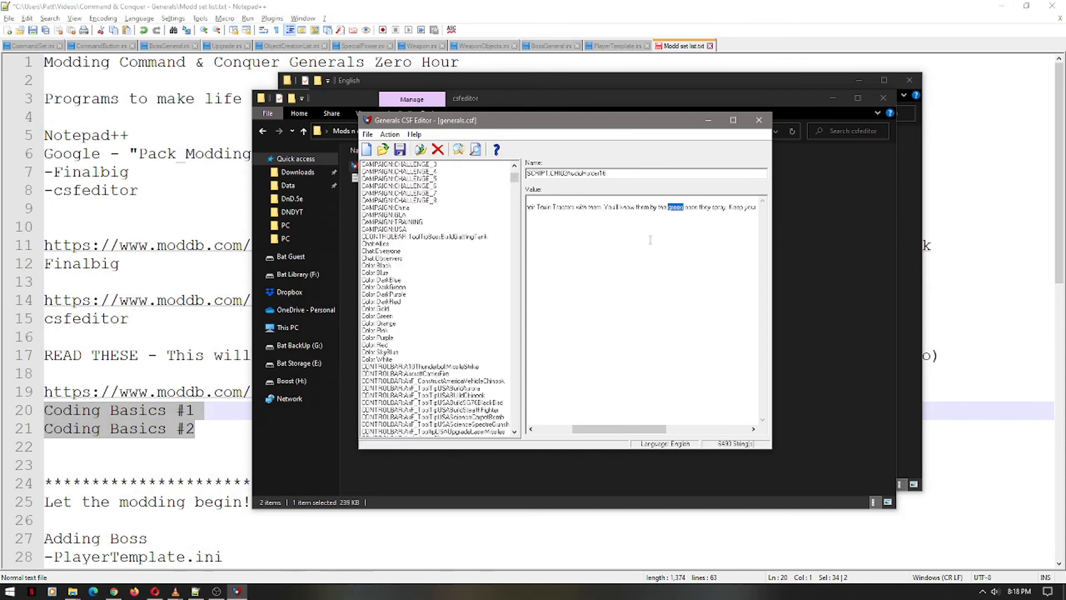
pyautogui.moveTo(431, 267)
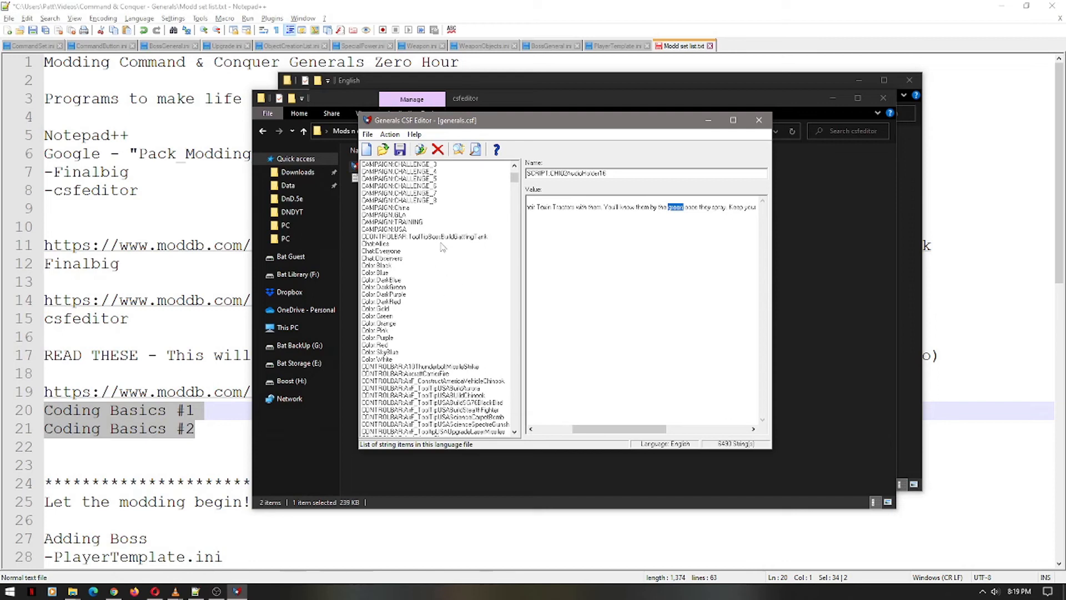
pyautogui.moveTo(455, 308)
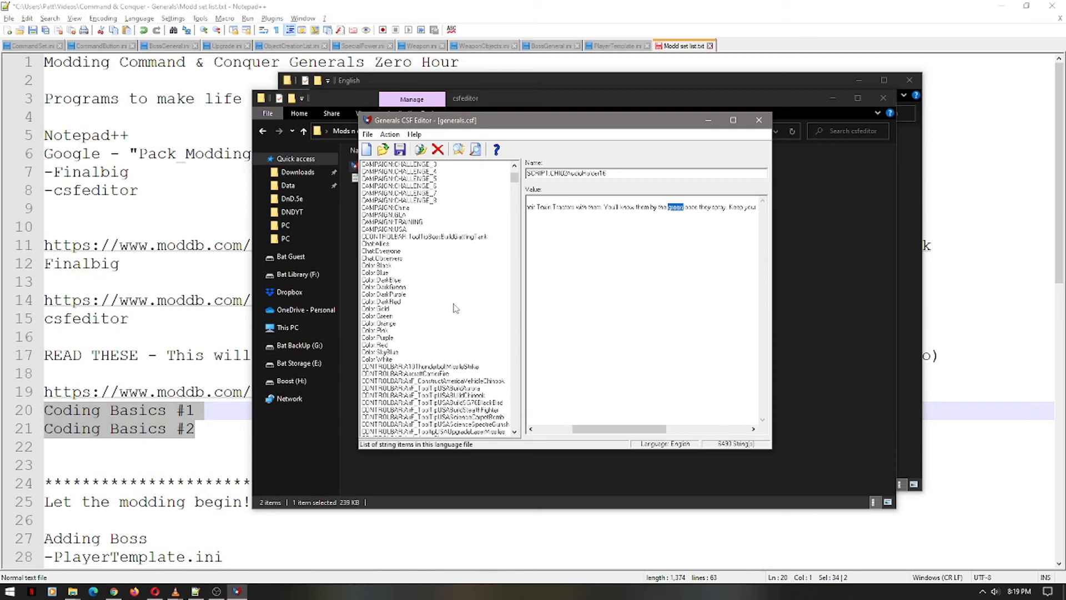
pyautogui.moveTo(456, 308)
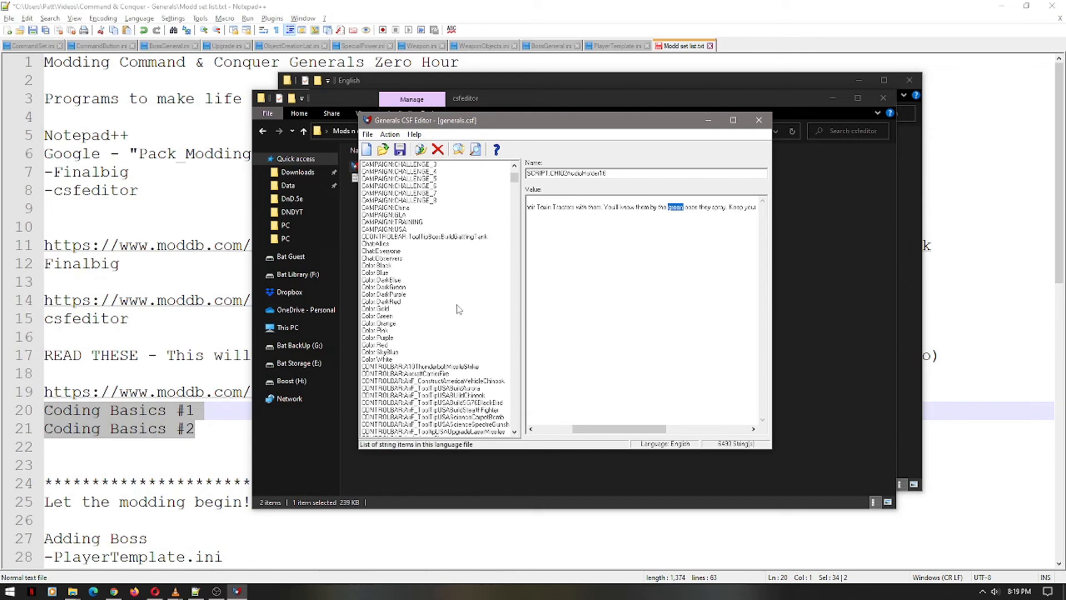
pyautogui.moveTo(501, 277)
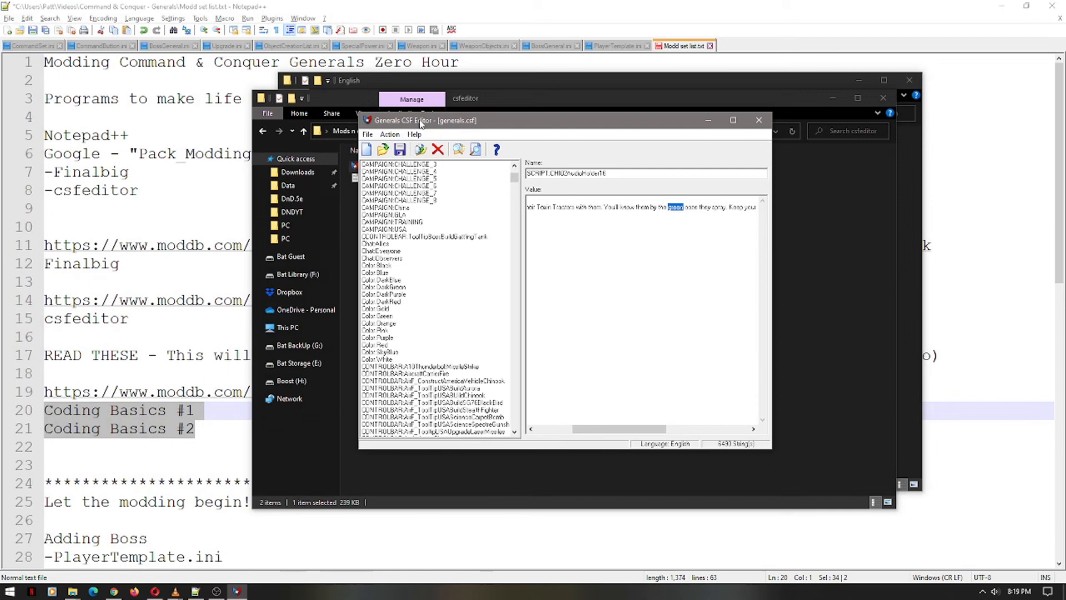
pyautogui.moveTo(471, 128)
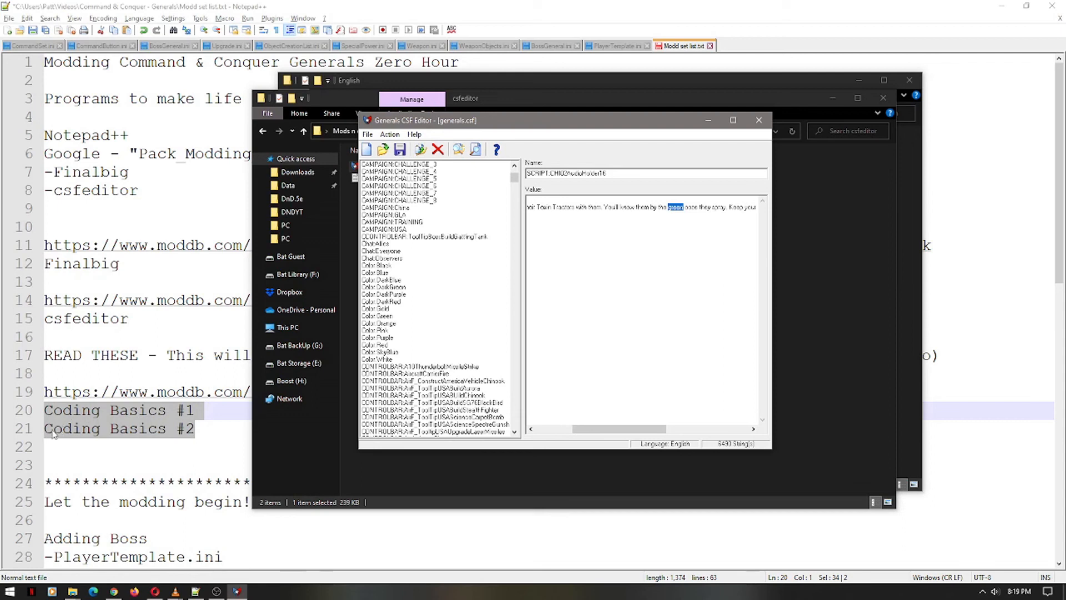
pyautogui.moveTo(96, 417)
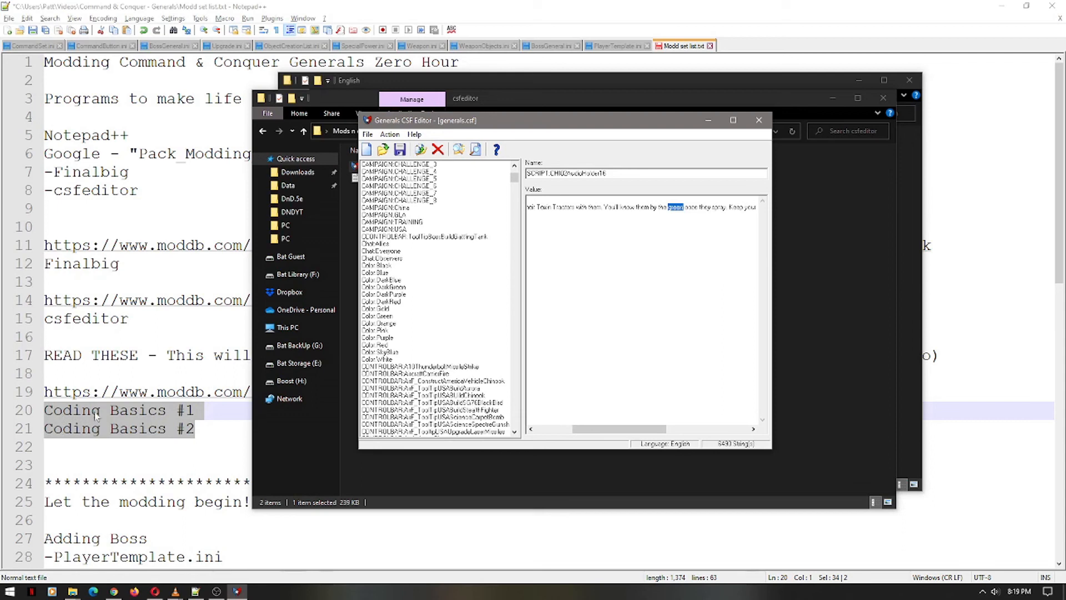
pyautogui.moveTo(389, 367)
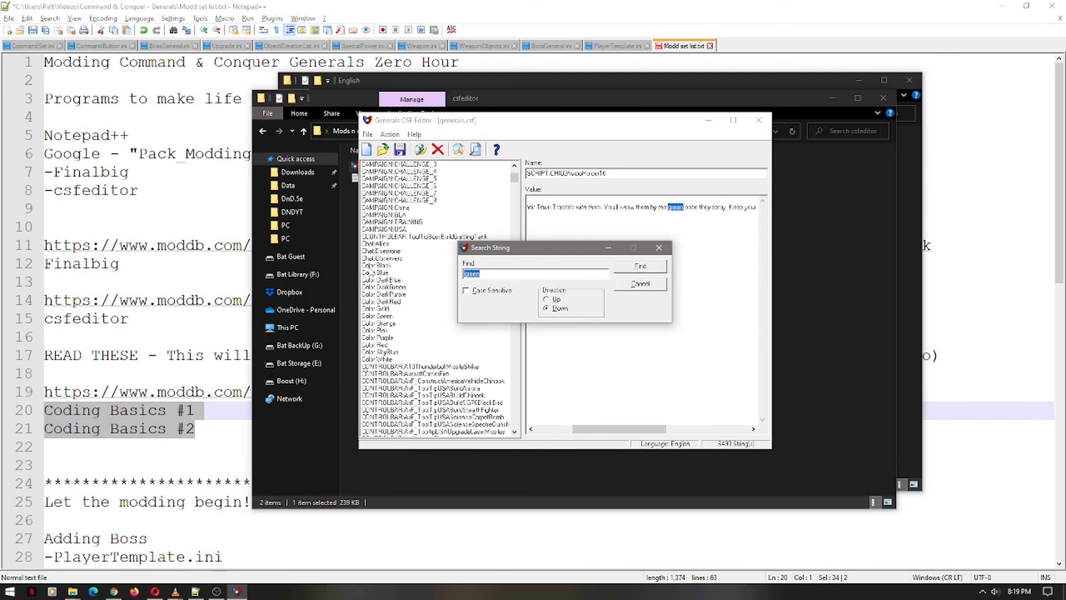
# - Dismiss the Search String dialog, staying on the SCRIPT entry containing green
pyautogui.click(534, 273)
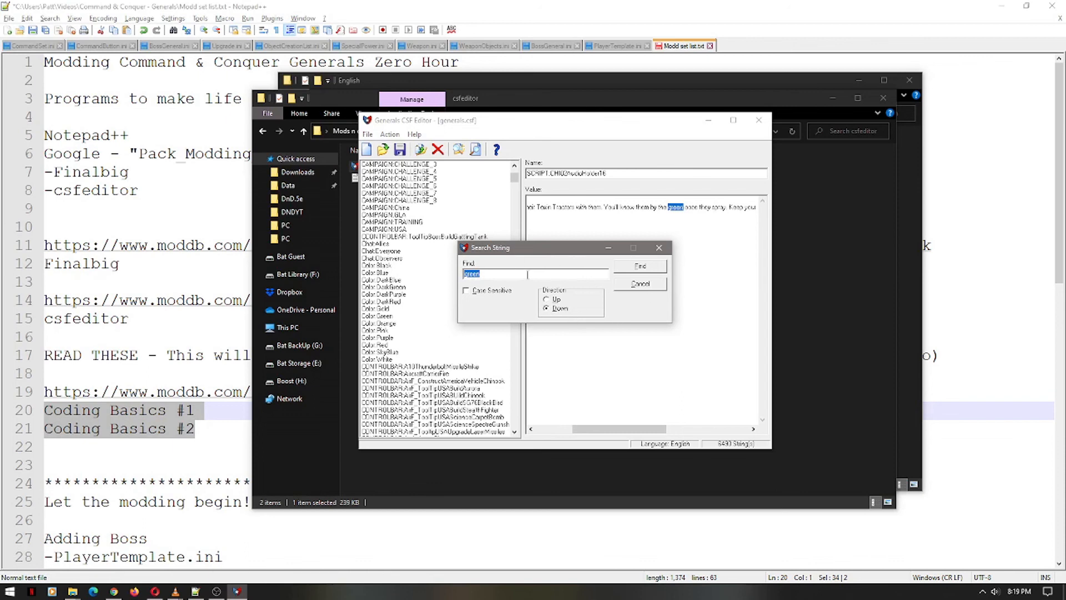
pyautogui.click(637, 283)
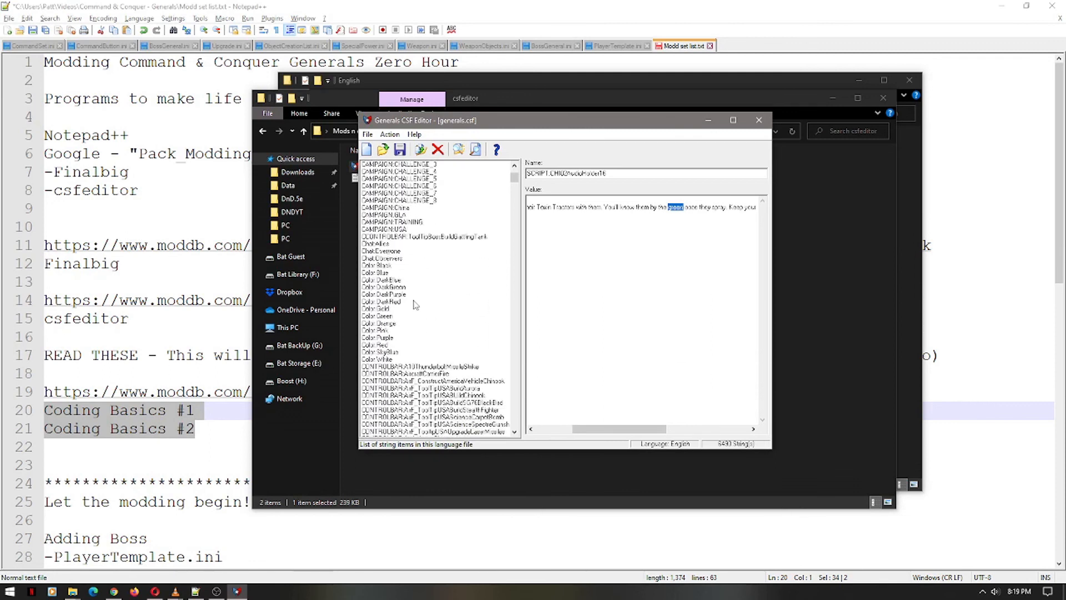
# - Browse the Color:DarkRed, Color:White and Color:DarkPurple strings, returning to Color:DarkRed
pyautogui.click(383, 301)
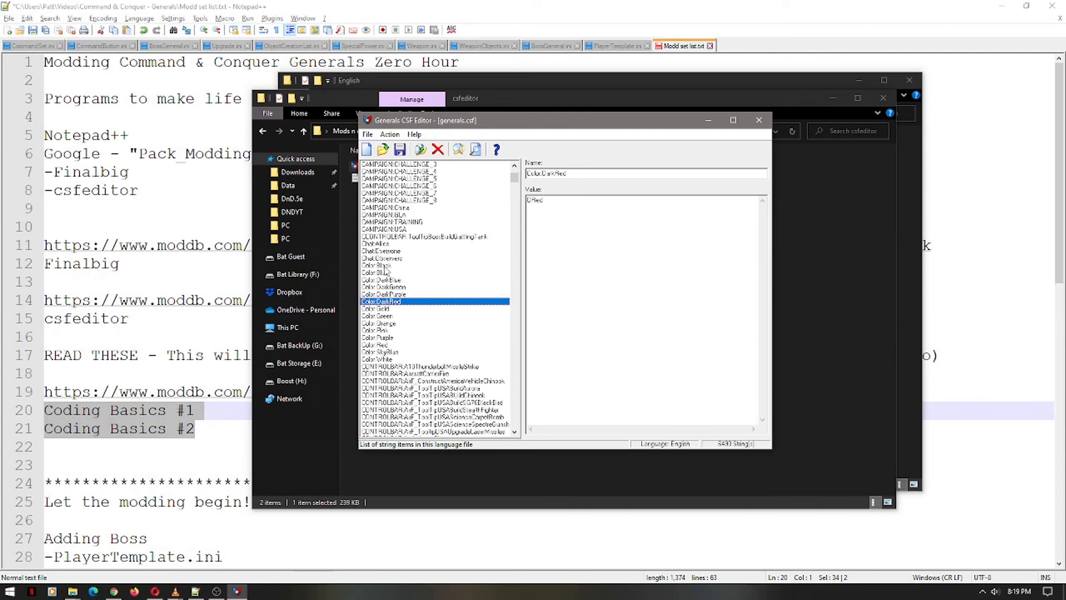
pyautogui.click(378, 358)
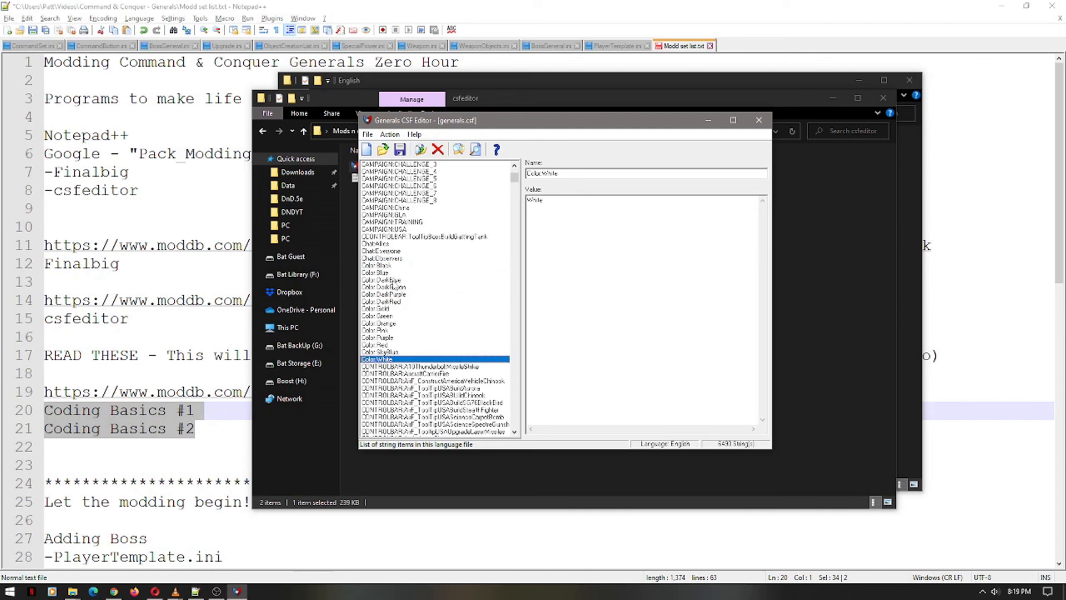
pyautogui.click(384, 293)
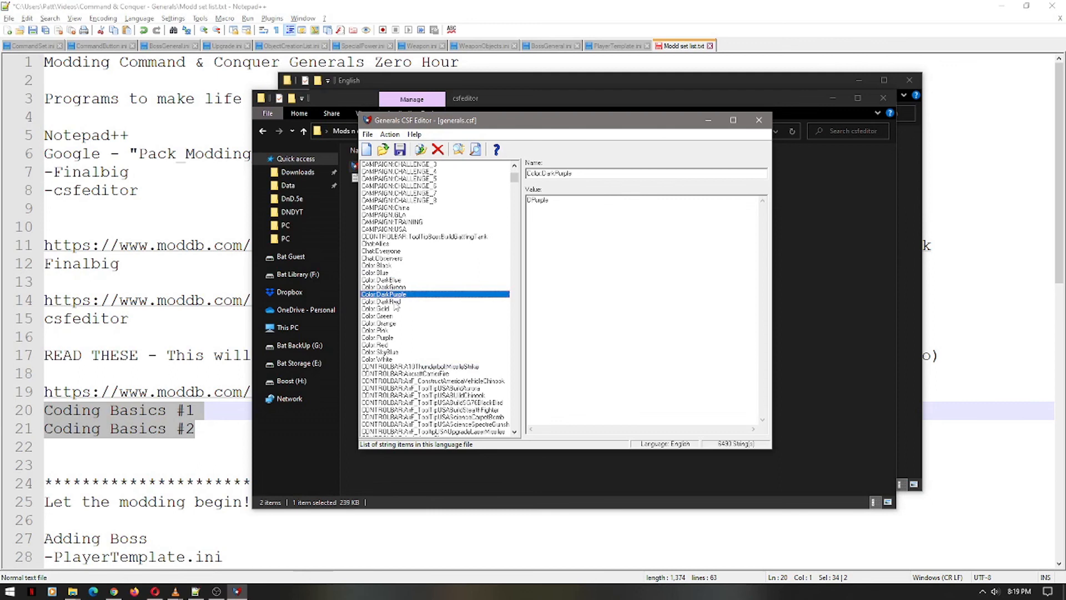
pyautogui.click(382, 301)
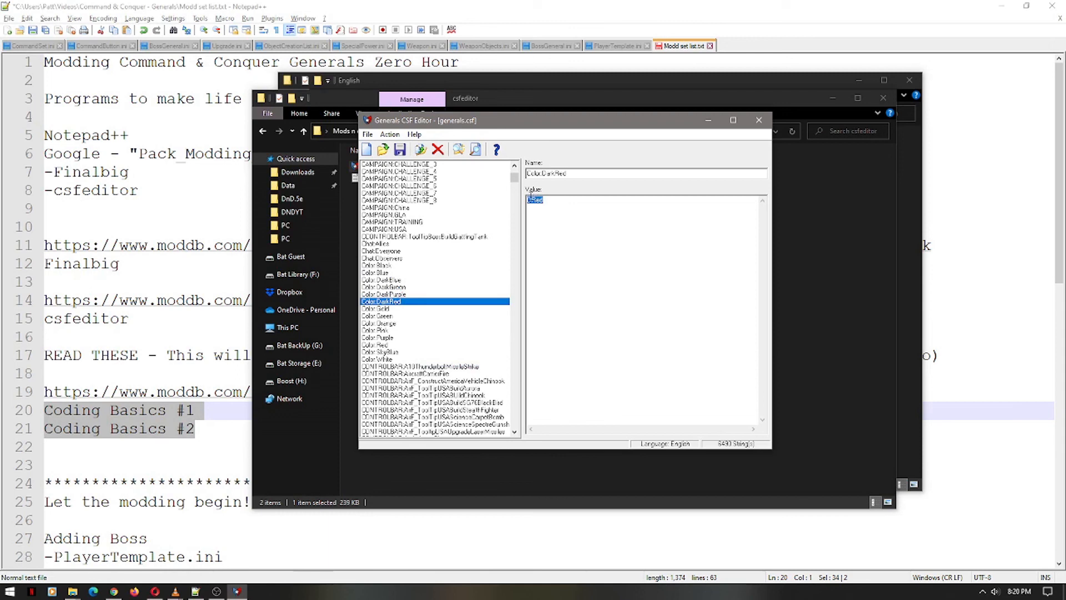
# - Select the Color:DarkRed value text DkRed in the Value box for editing
pyautogui.click(534, 198)
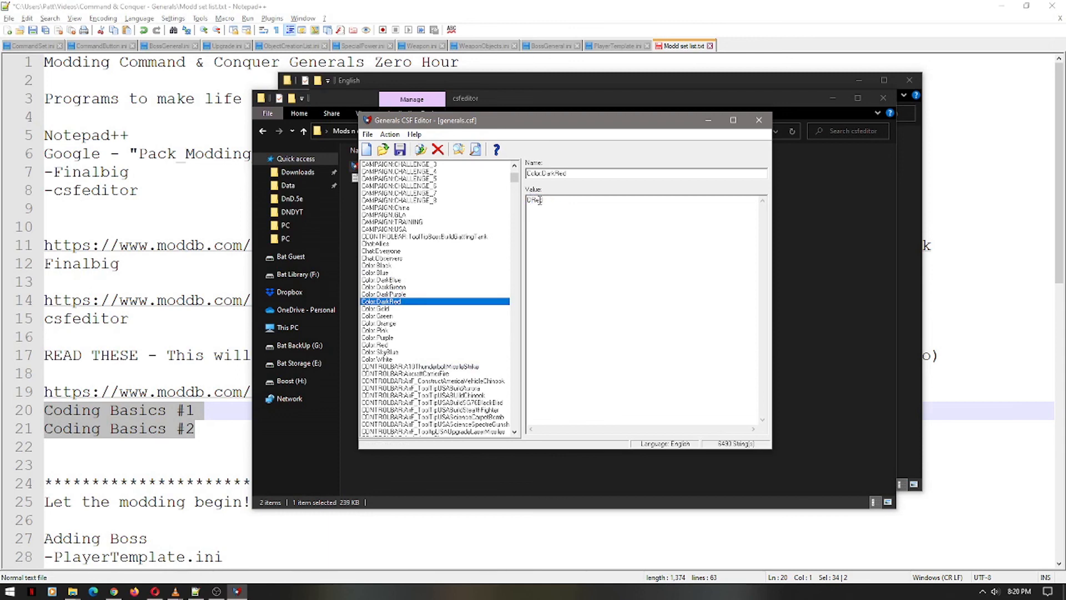
pyautogui.doubleClick(534, 200)
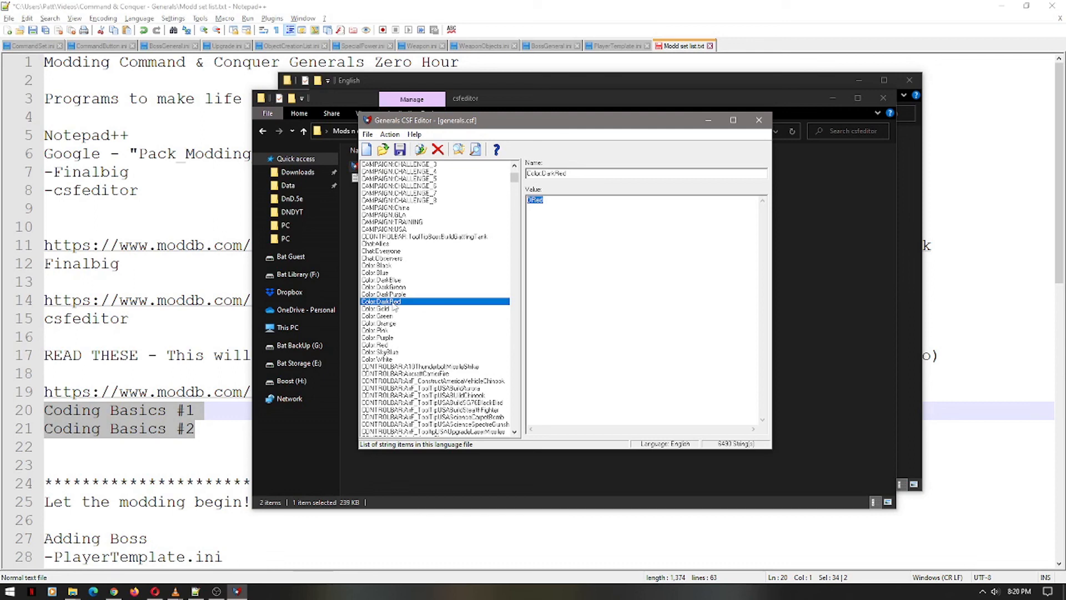
pyautogui.moveTo(519, 189)
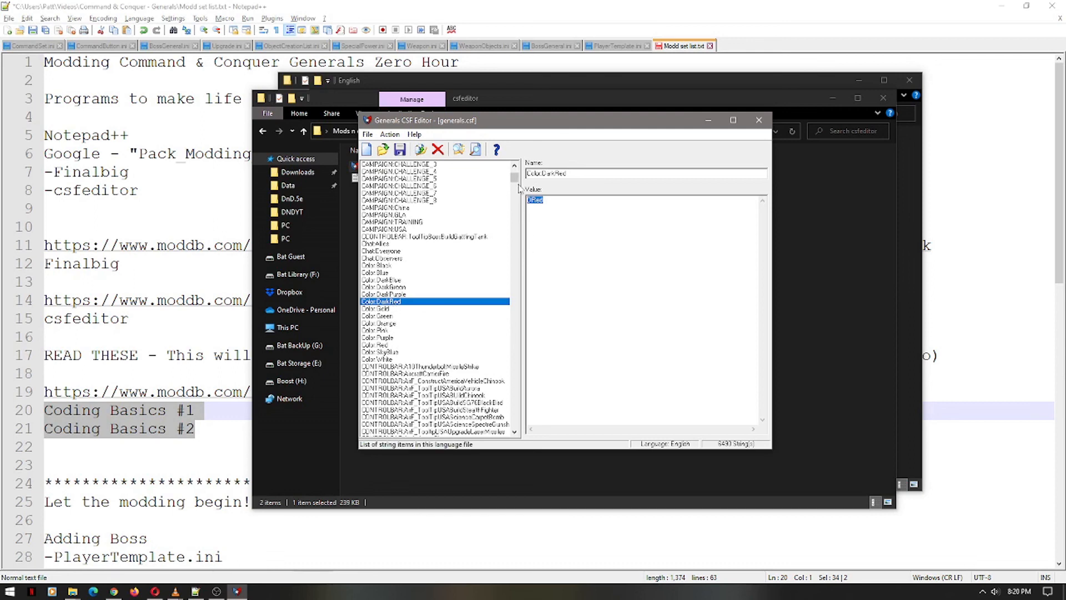